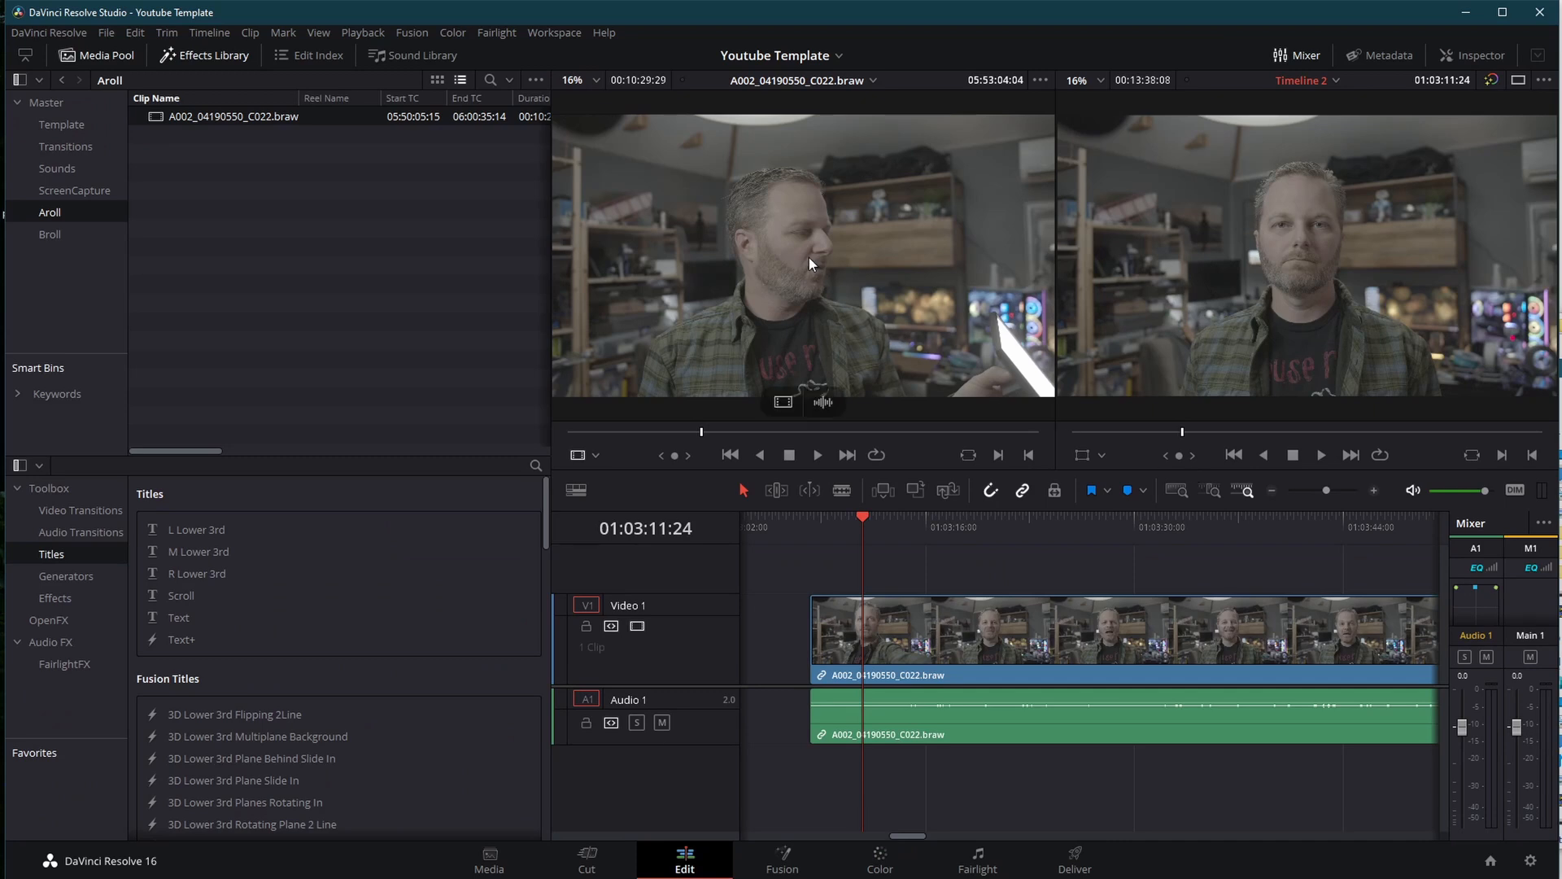
pyautogui.moveTo(828, 286)
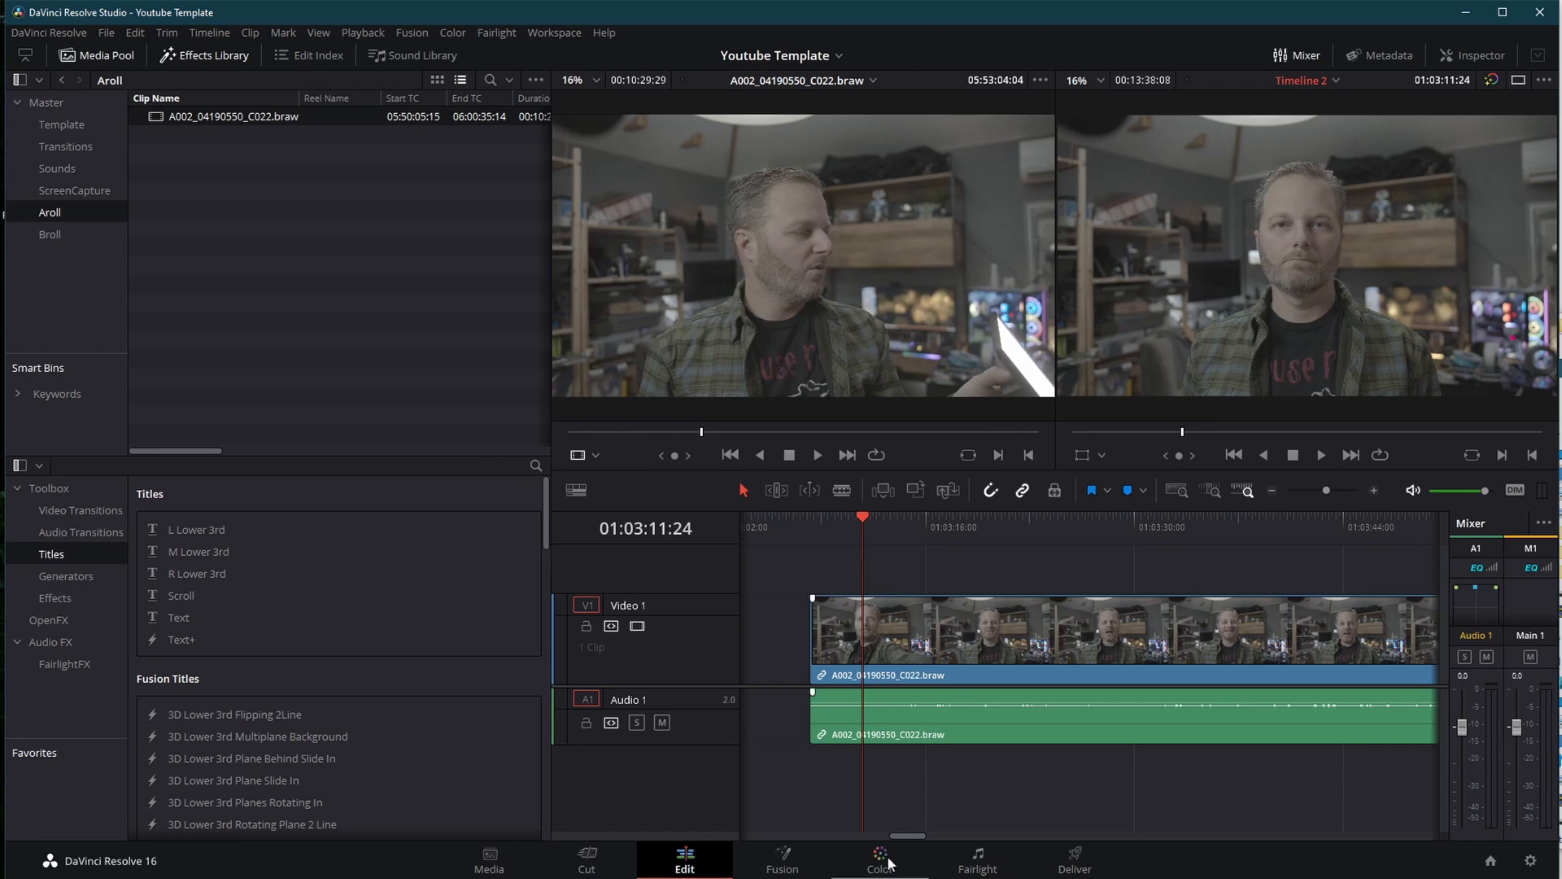
# Switch to the Color grading page.
pyautogui.click(878, 859)
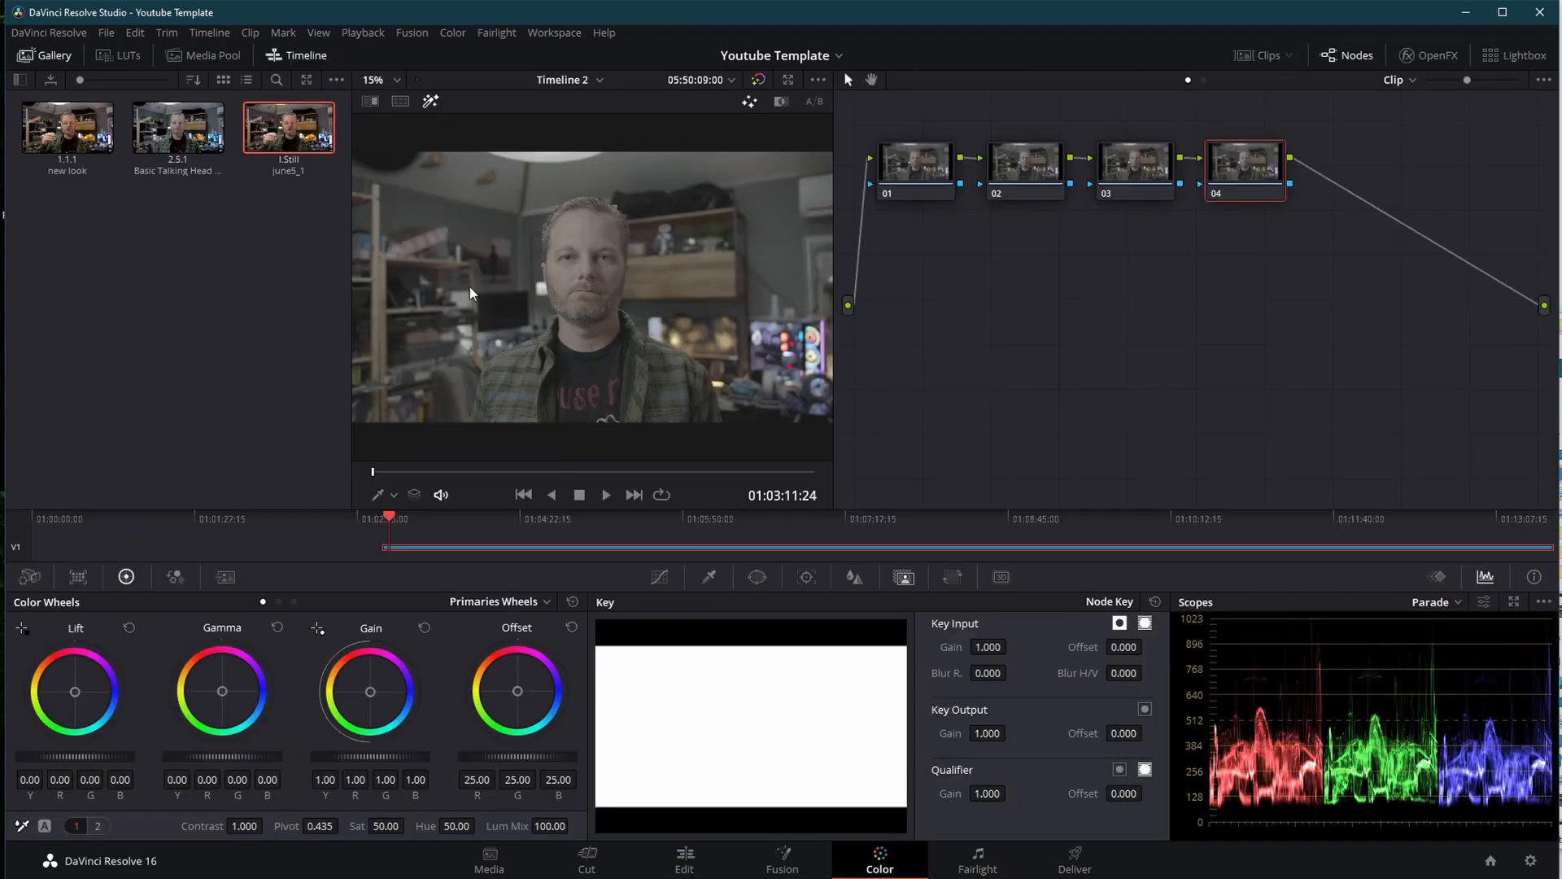
pyautogui.moveTo(502, 293)
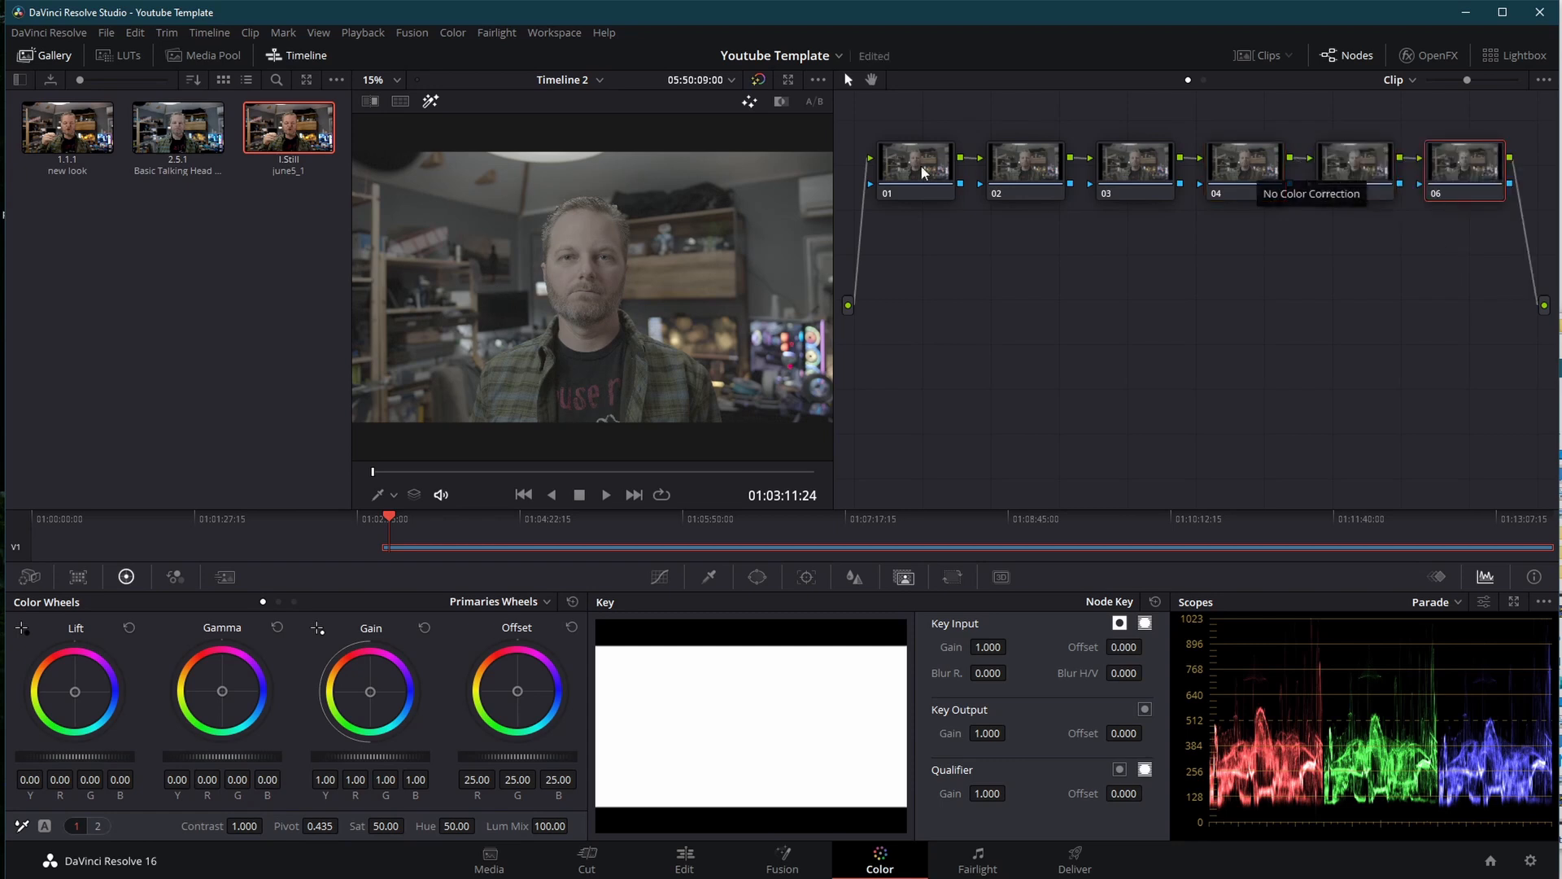
pyautogui.moveTo(147, 292)
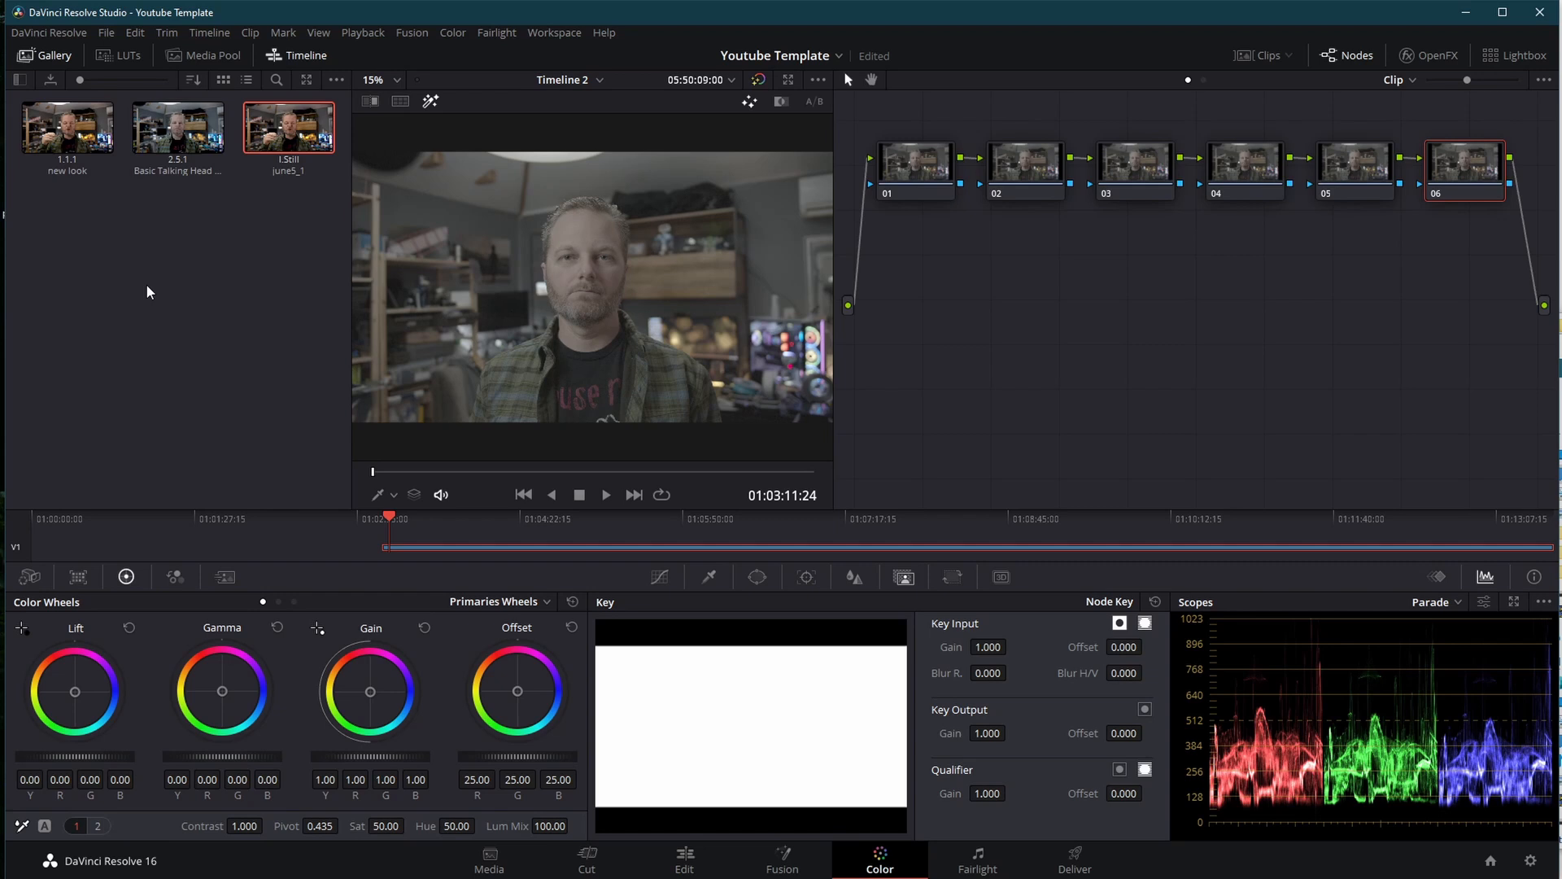
pyautogui.moveTo(168, 285)
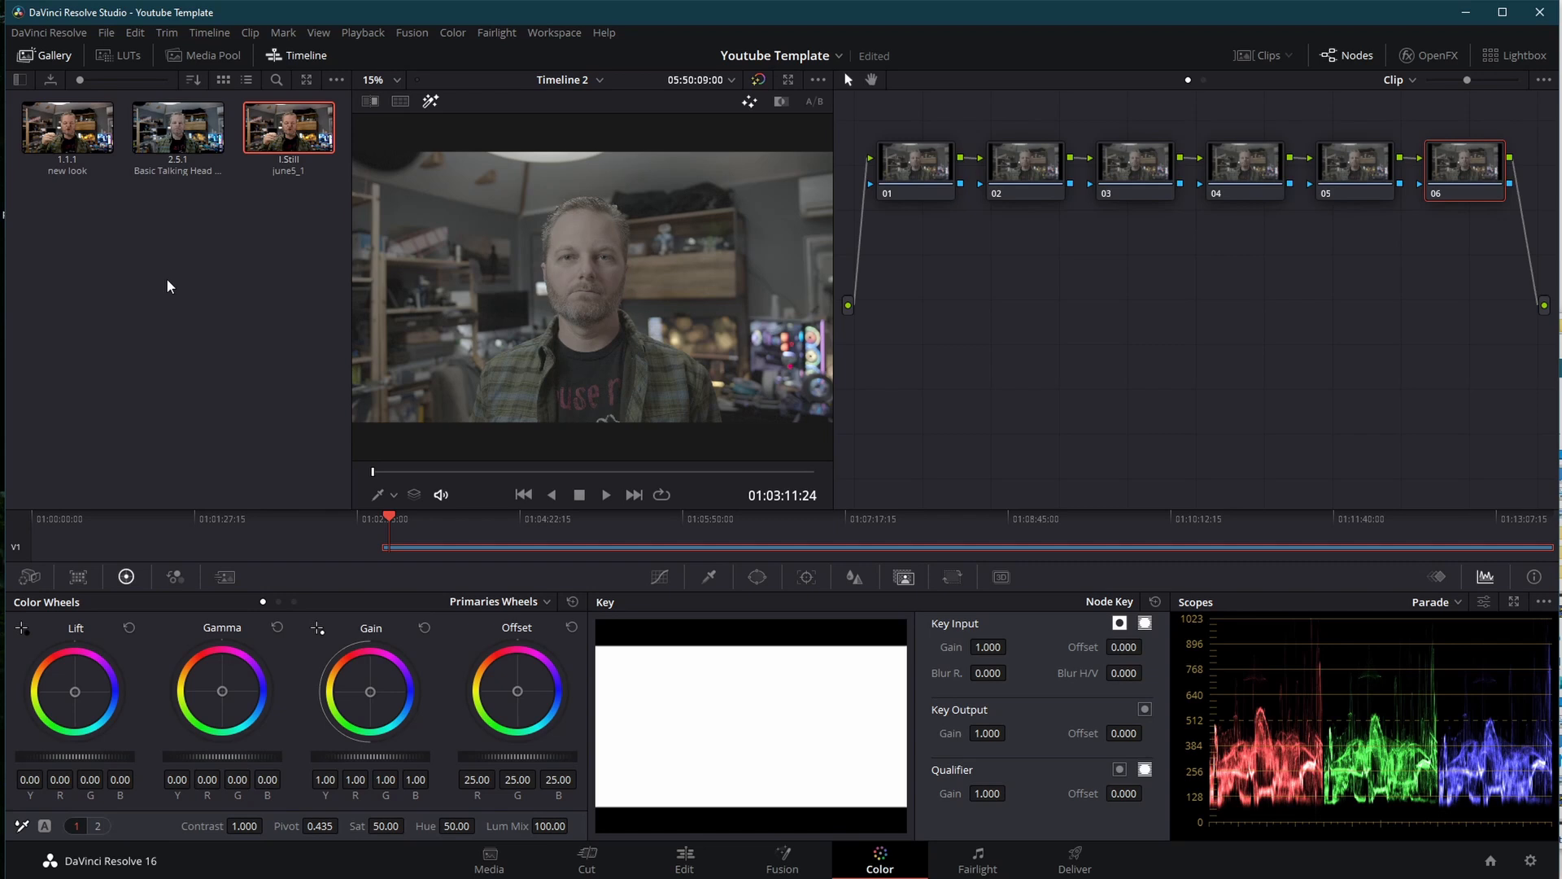
pyautogui.moveTo(177, 128)
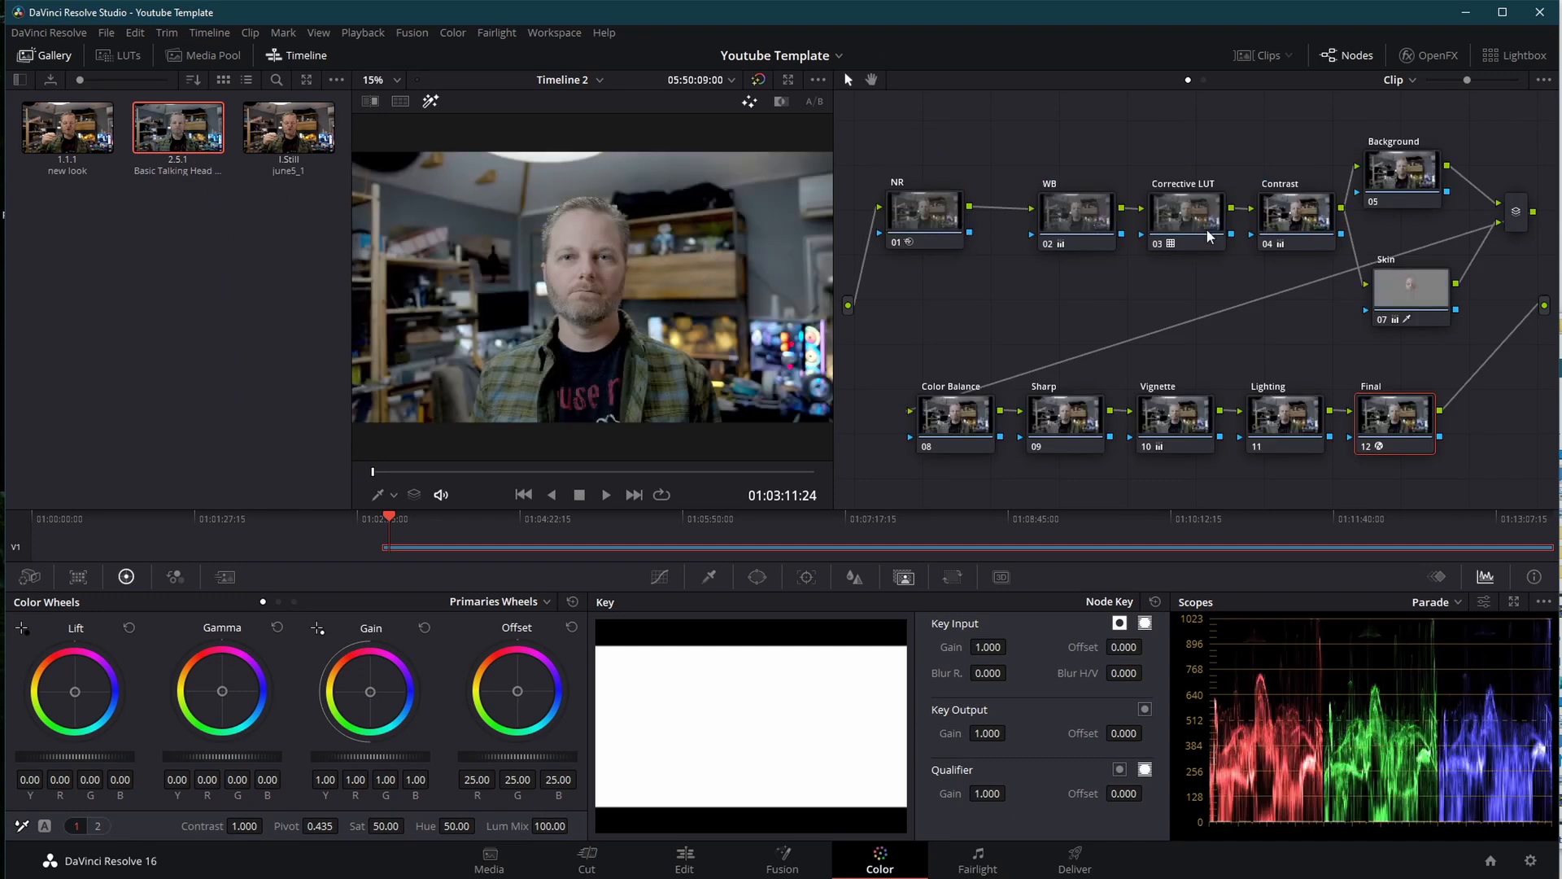
pyautogui.moveTo(784, 371)
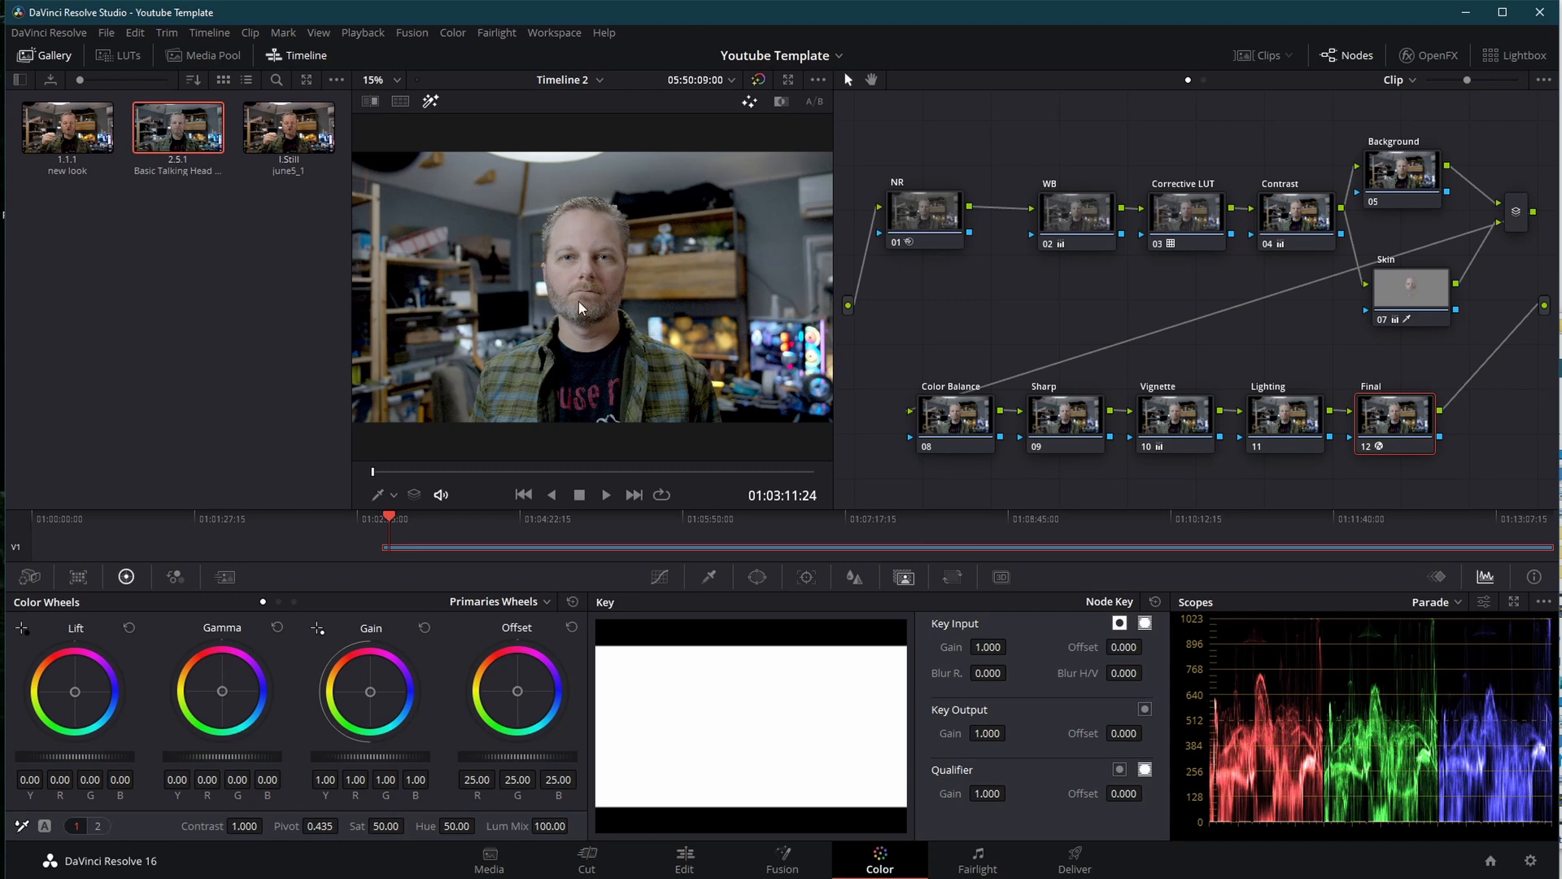
pyautogui.moveTo(927, 461)
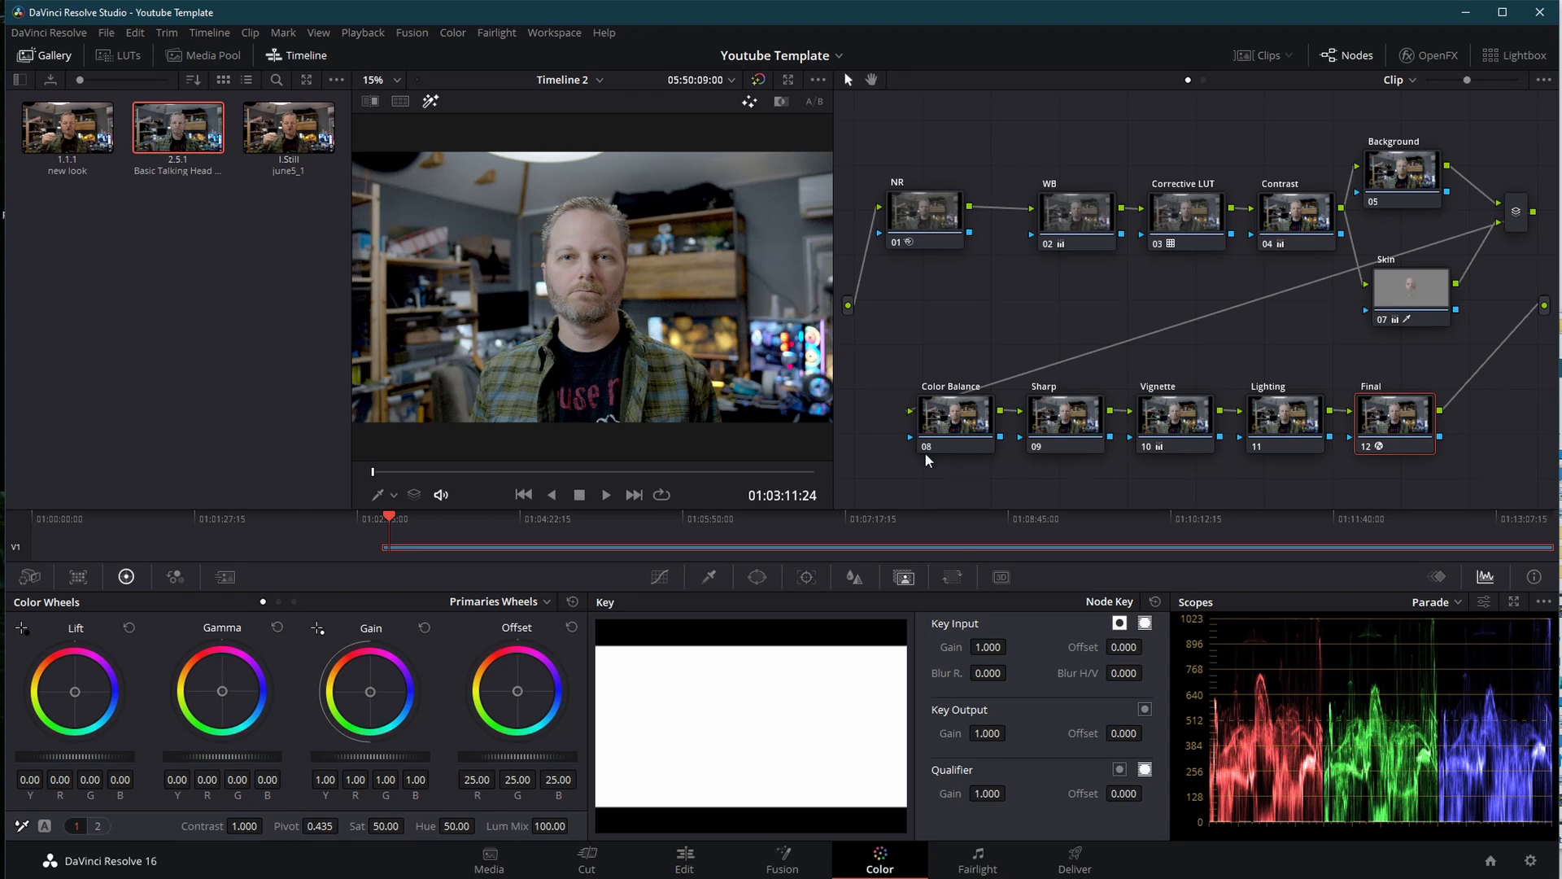
pyautogui.moveTo(598, 369)
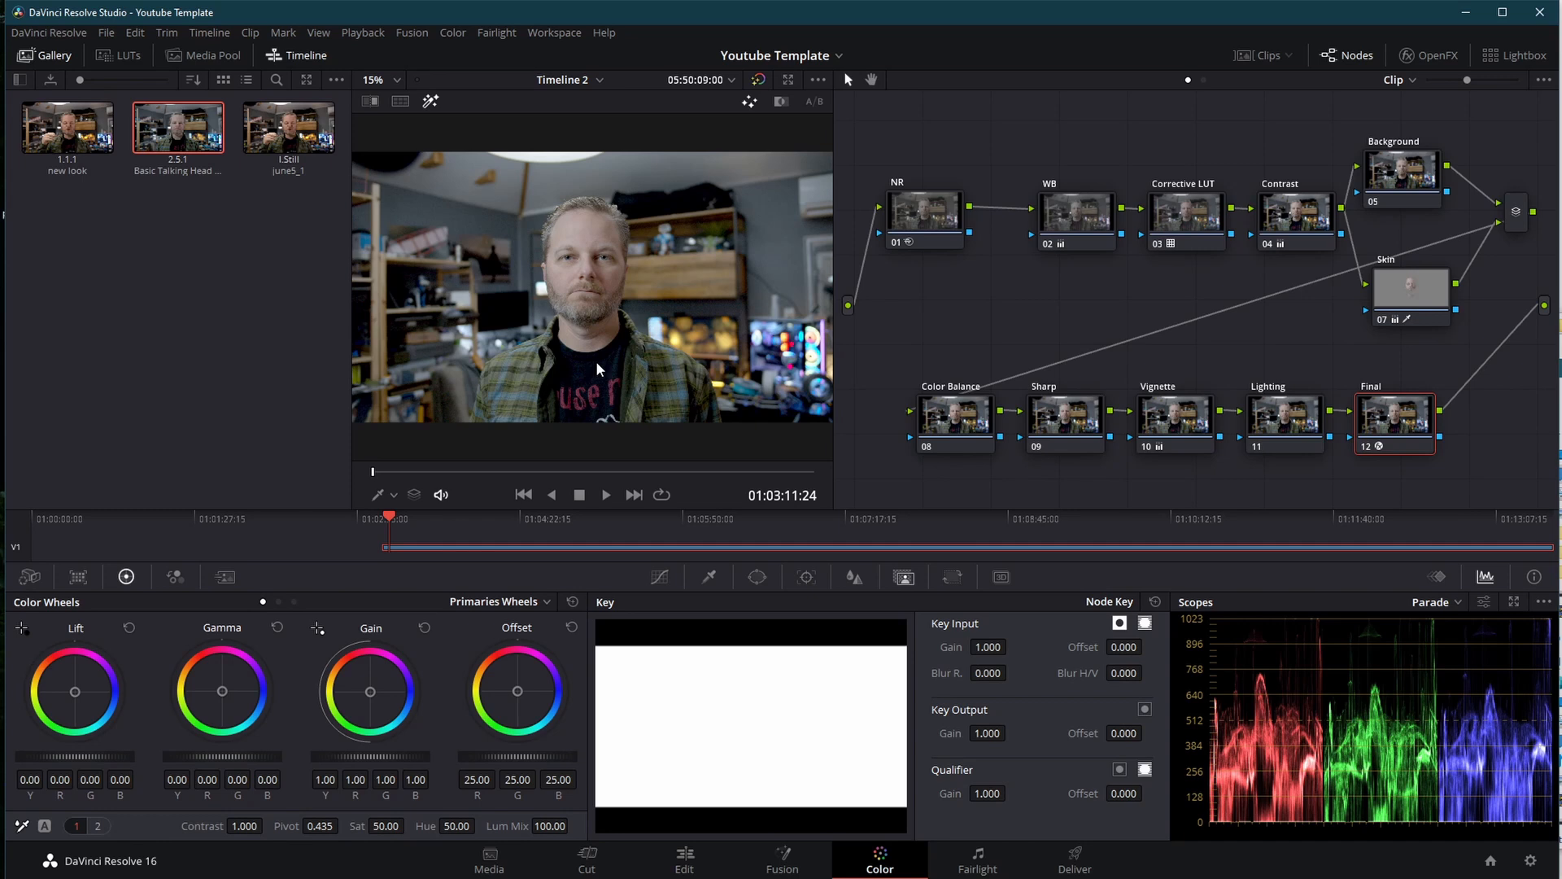
pyautogui.moveTo(1185, 280)
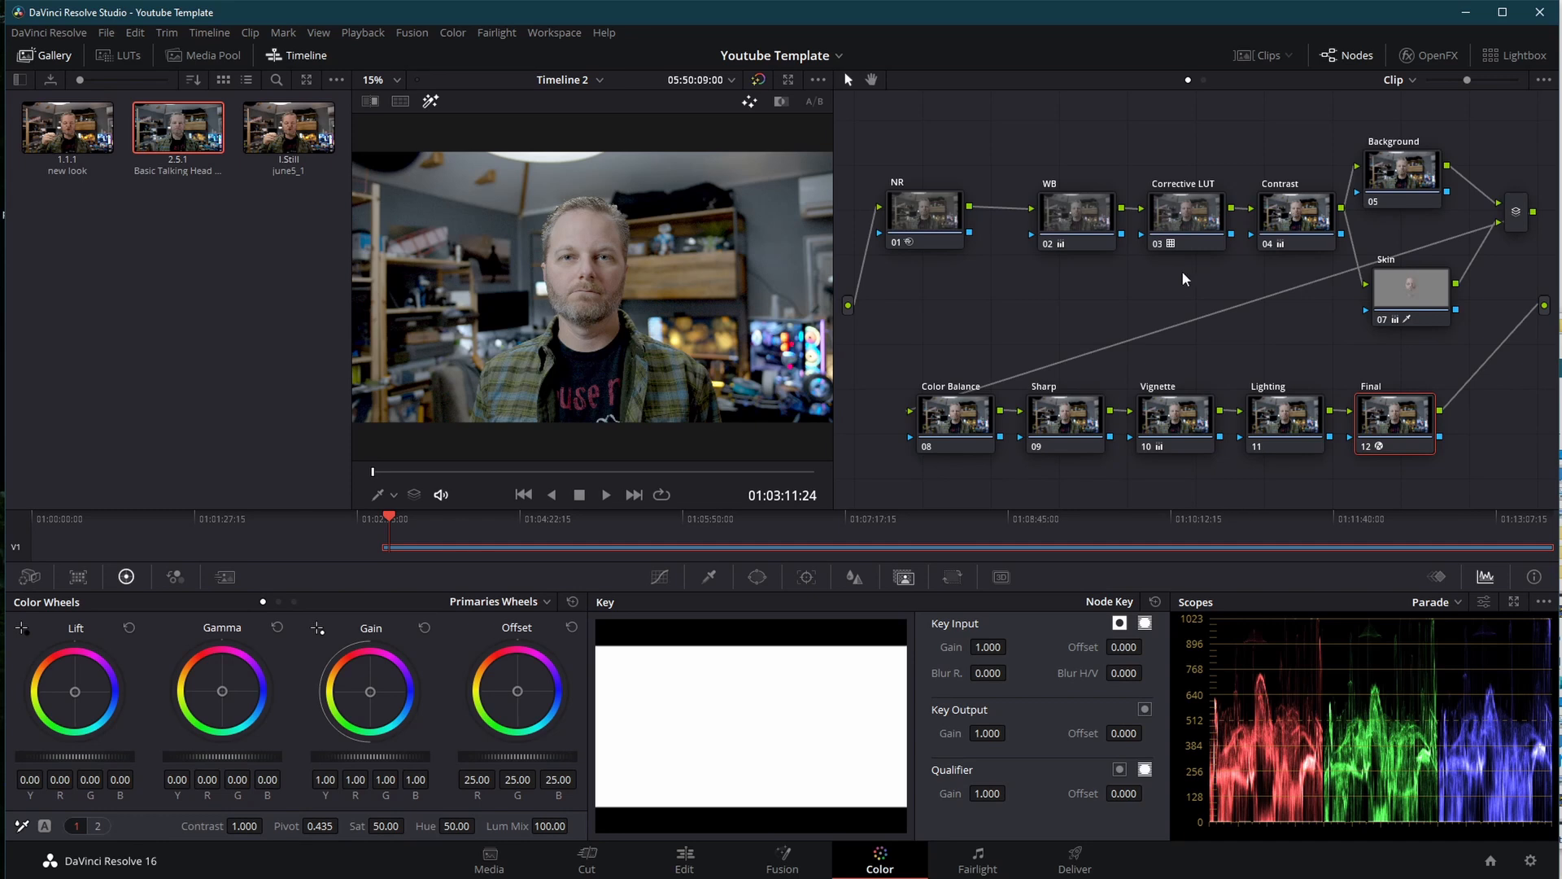
pyautogui.moveTo(679, 331)
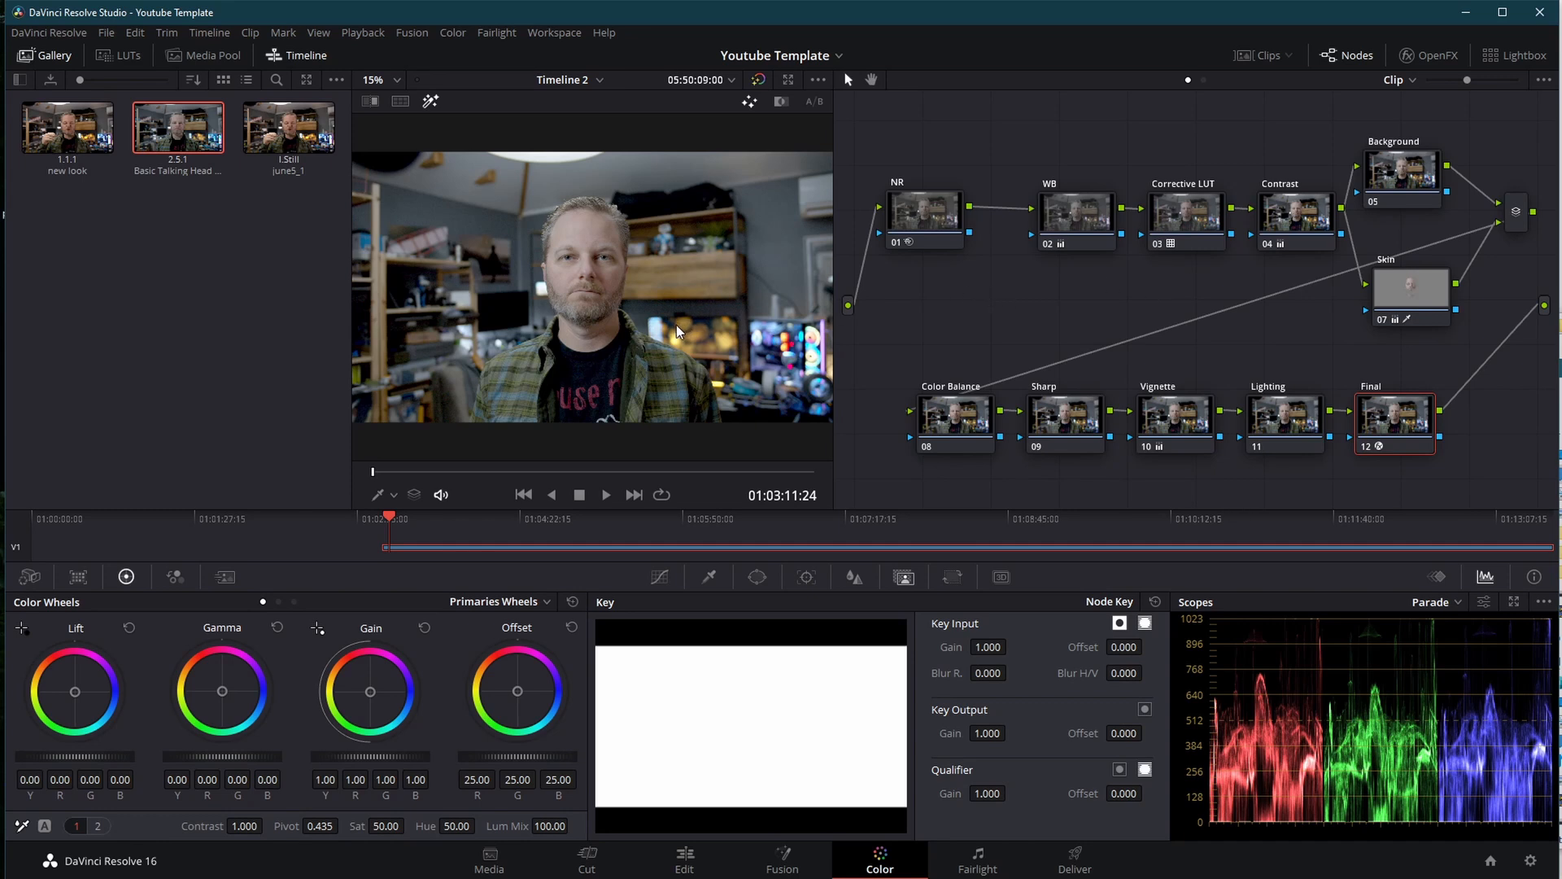
pyautogui.moveTo(1152, 349)
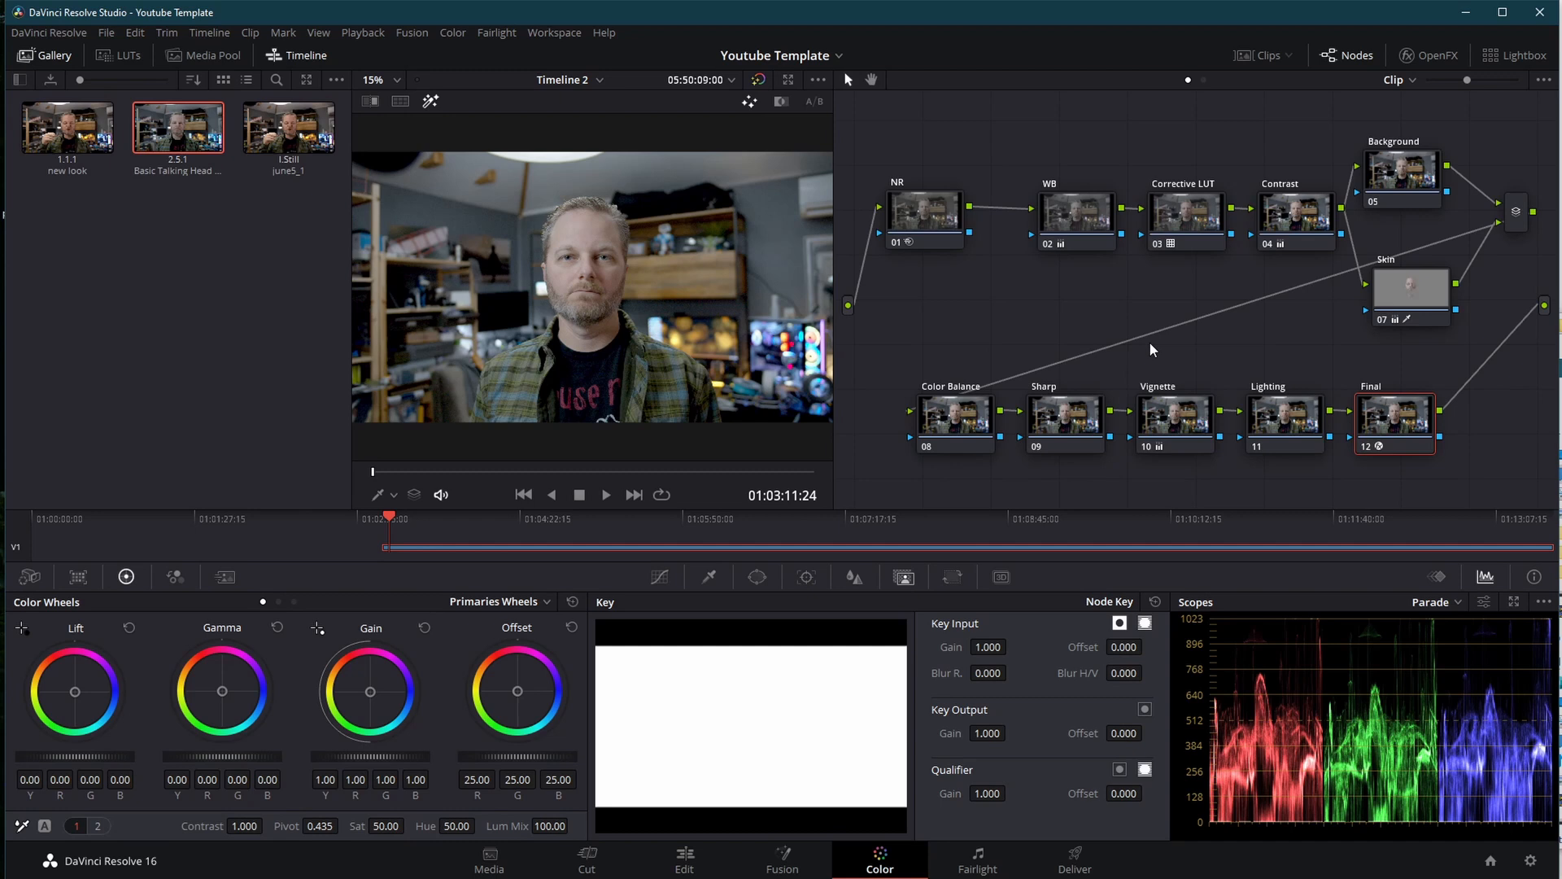
# Show the Favorites LUTs, including Blackmagic 4K Film to Rec709 v3.
pyautogui.click(933, 205)
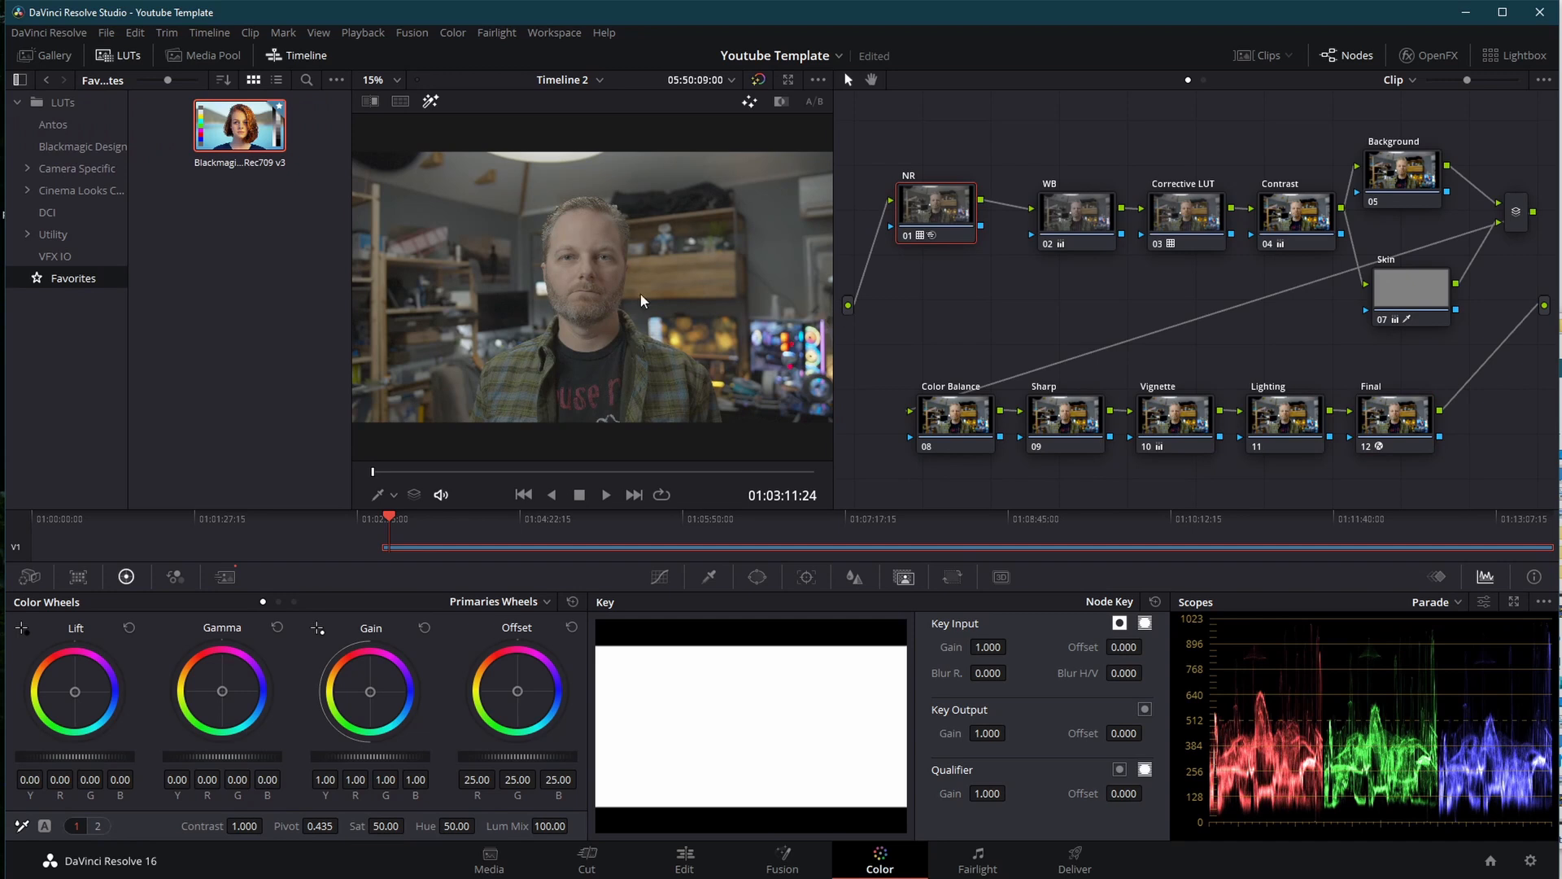
pyautogui.moveTo(257, 262)
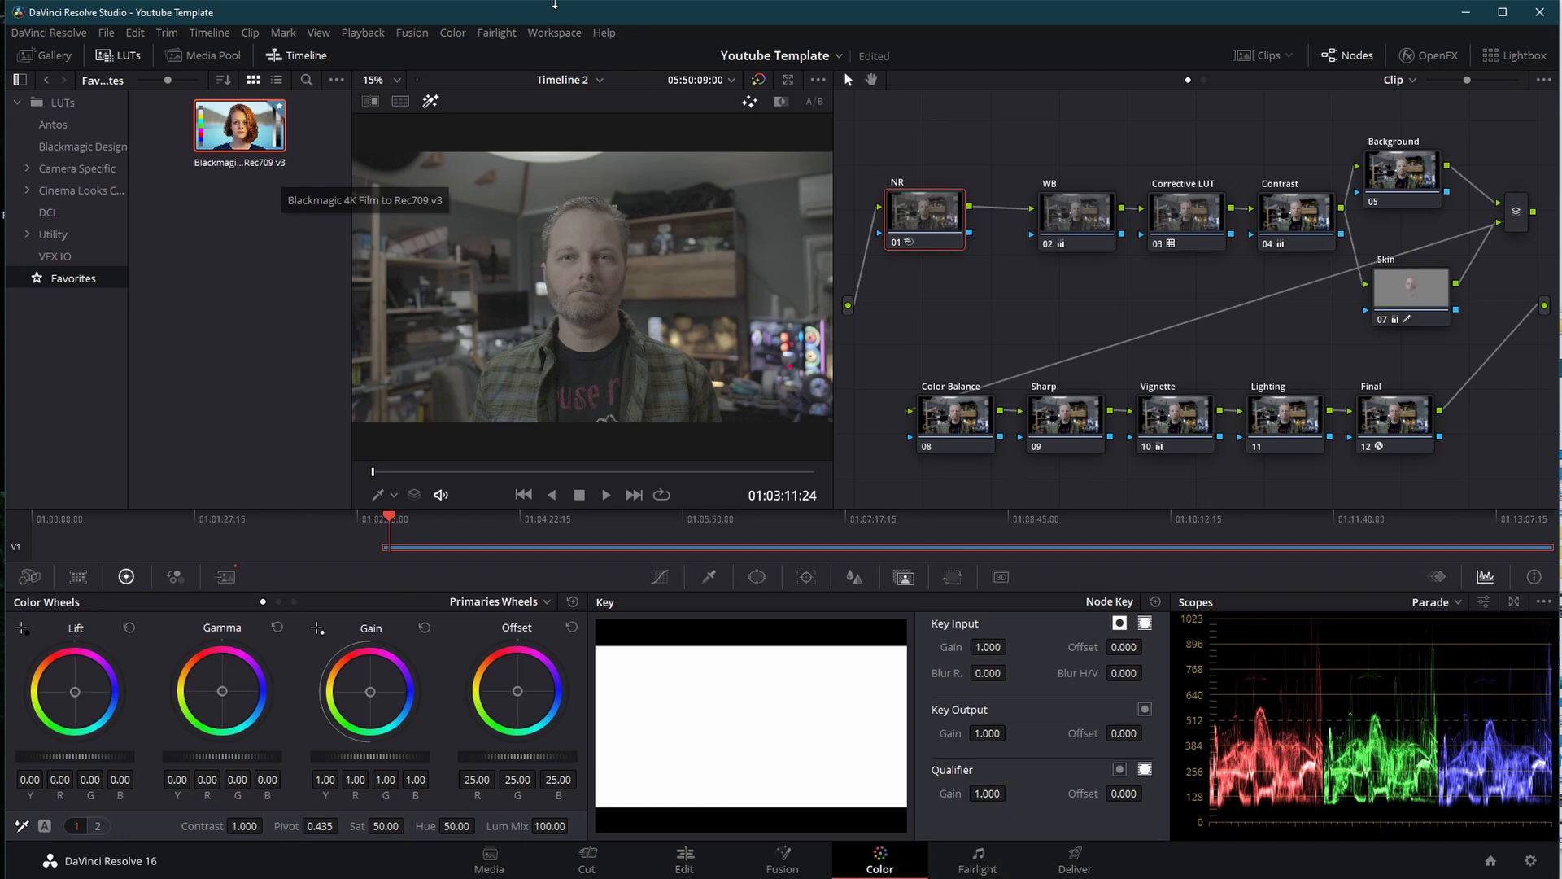
pyautogui.click(1394, 416)
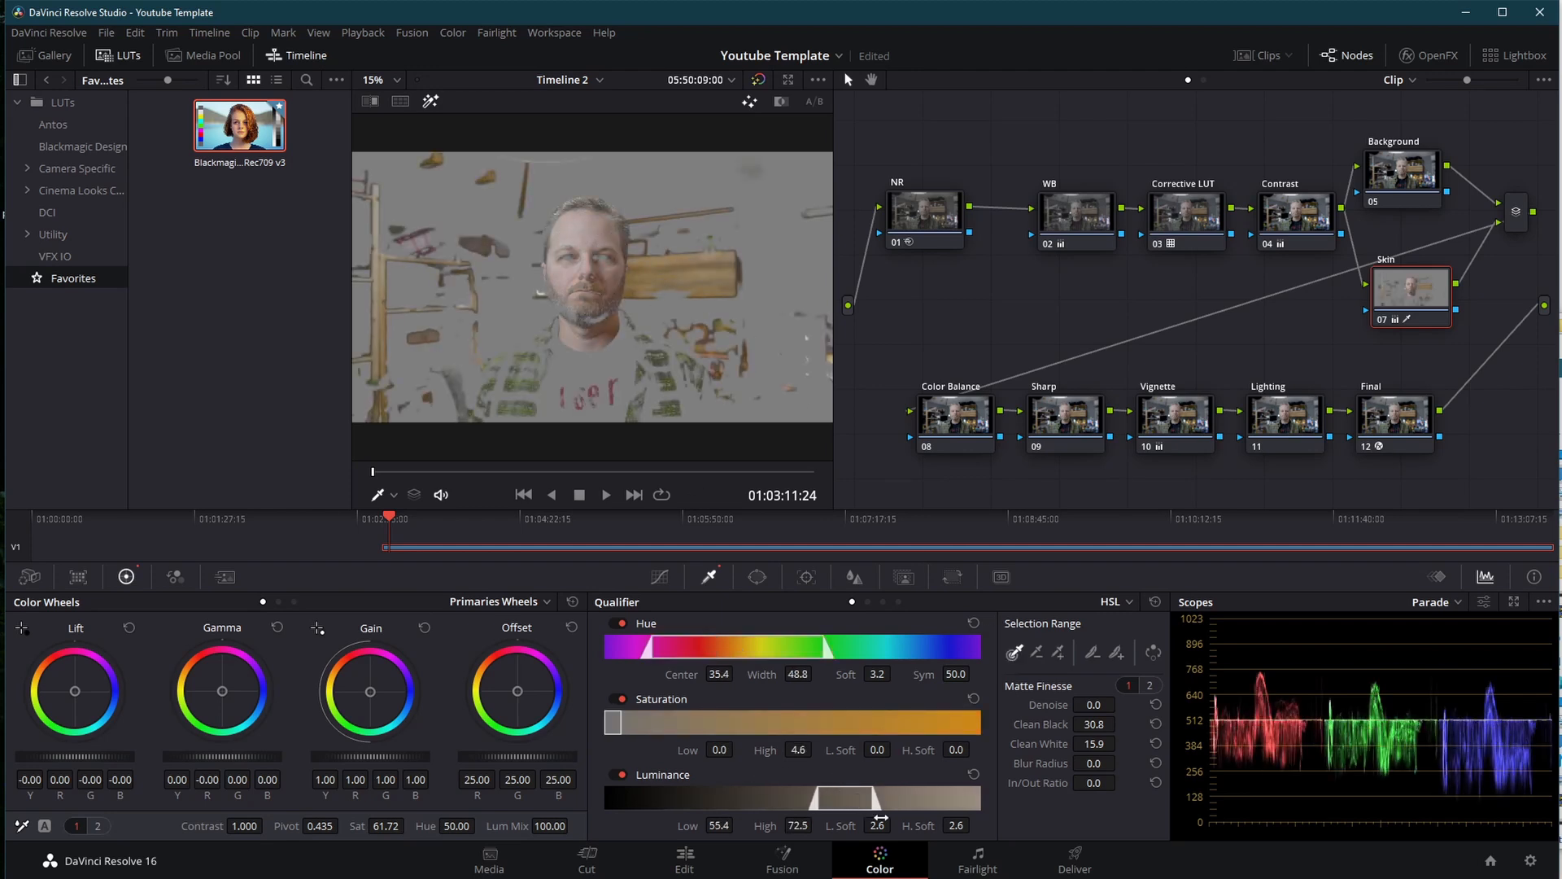
pyautogui.moveTo(867, 797); pyautogui.dragTo(861, 797)
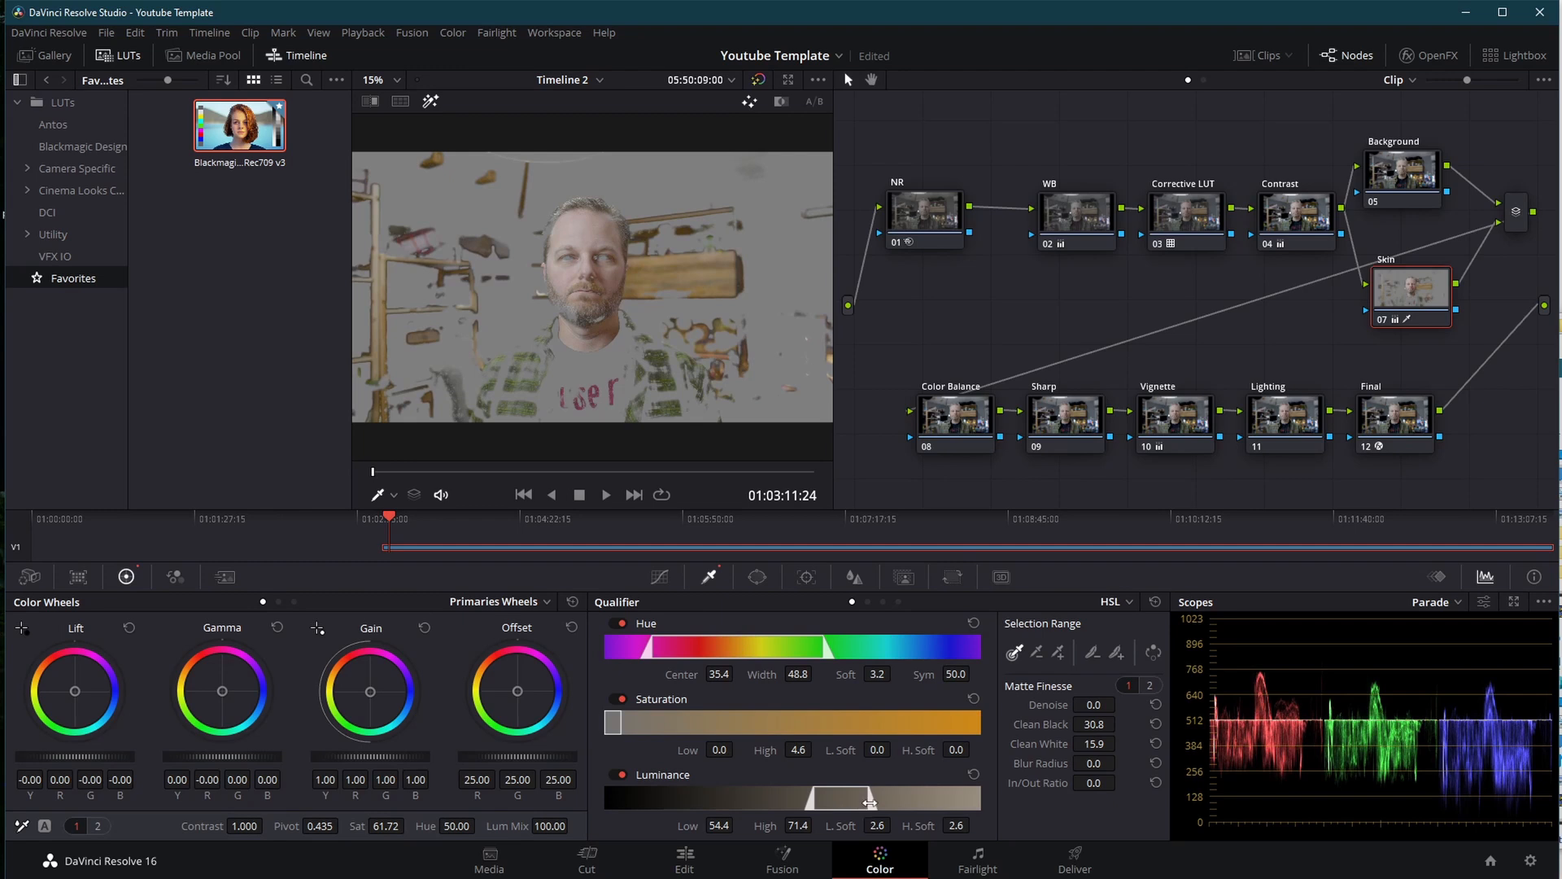
pyautogui.moveTo(877, 797); pyautogui.dragTo(866, 797)
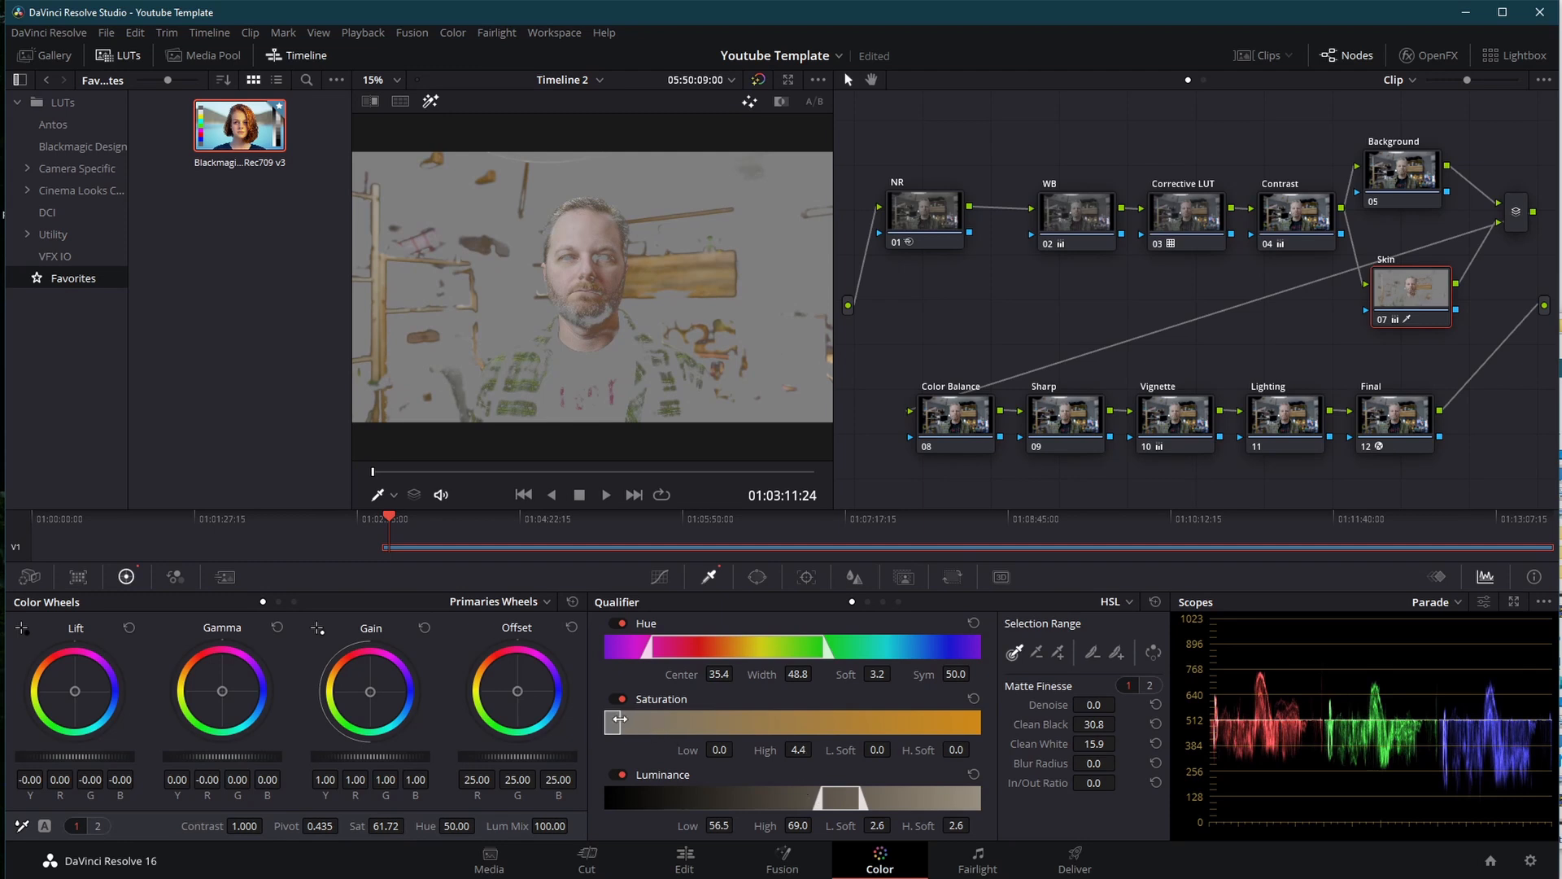
pyautogui.moveTo(675, 647); pyautogui.dragTo(683, 647)
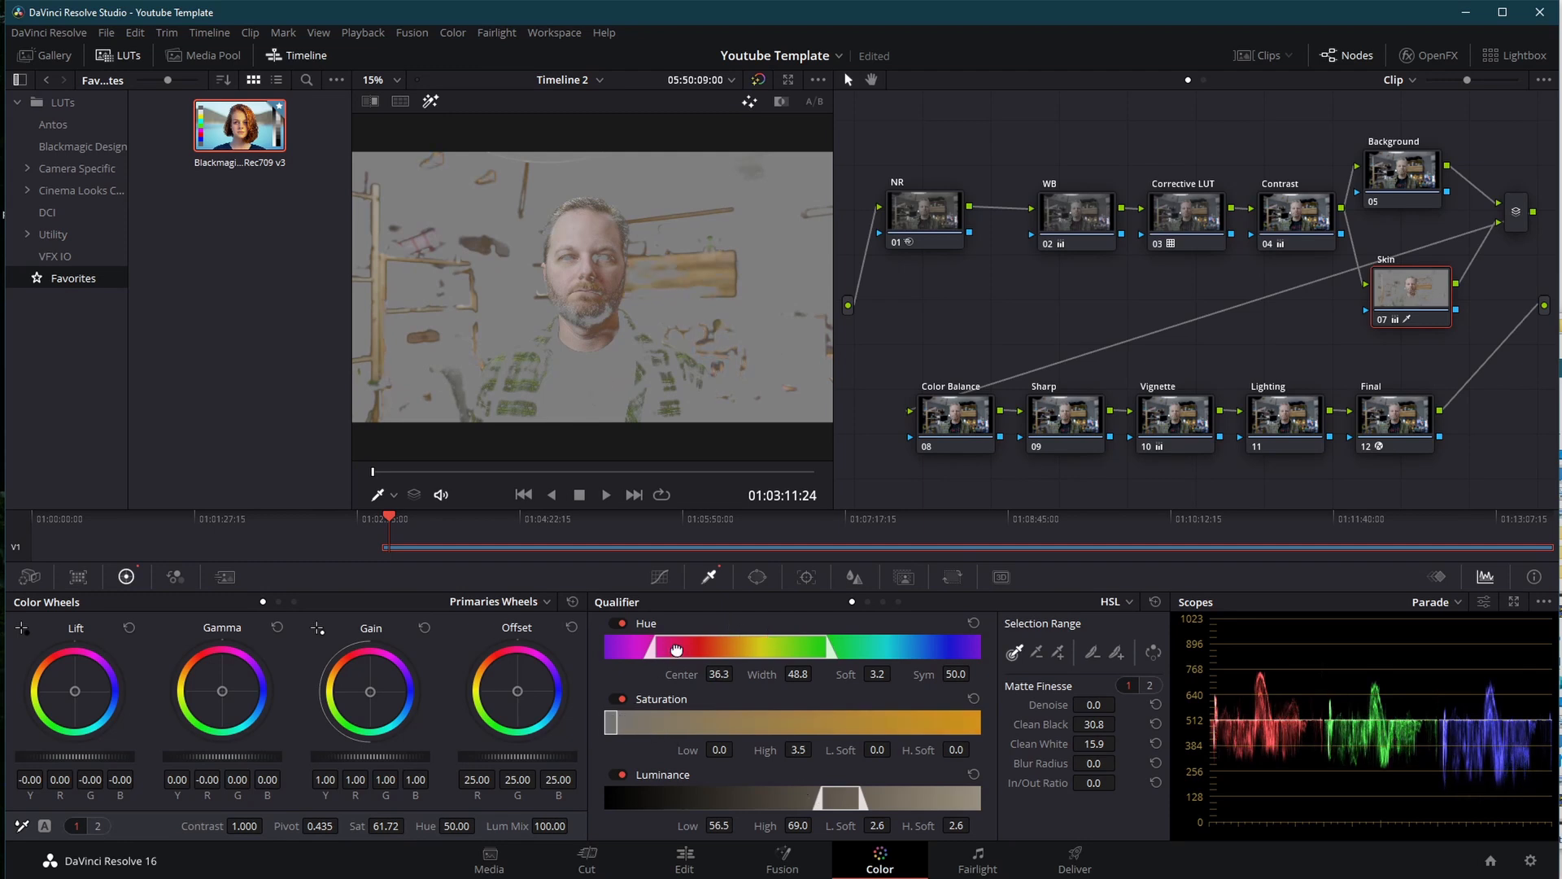
pyautogui.moveTo(747, 646); pyautogui.dragTo(707, 646)
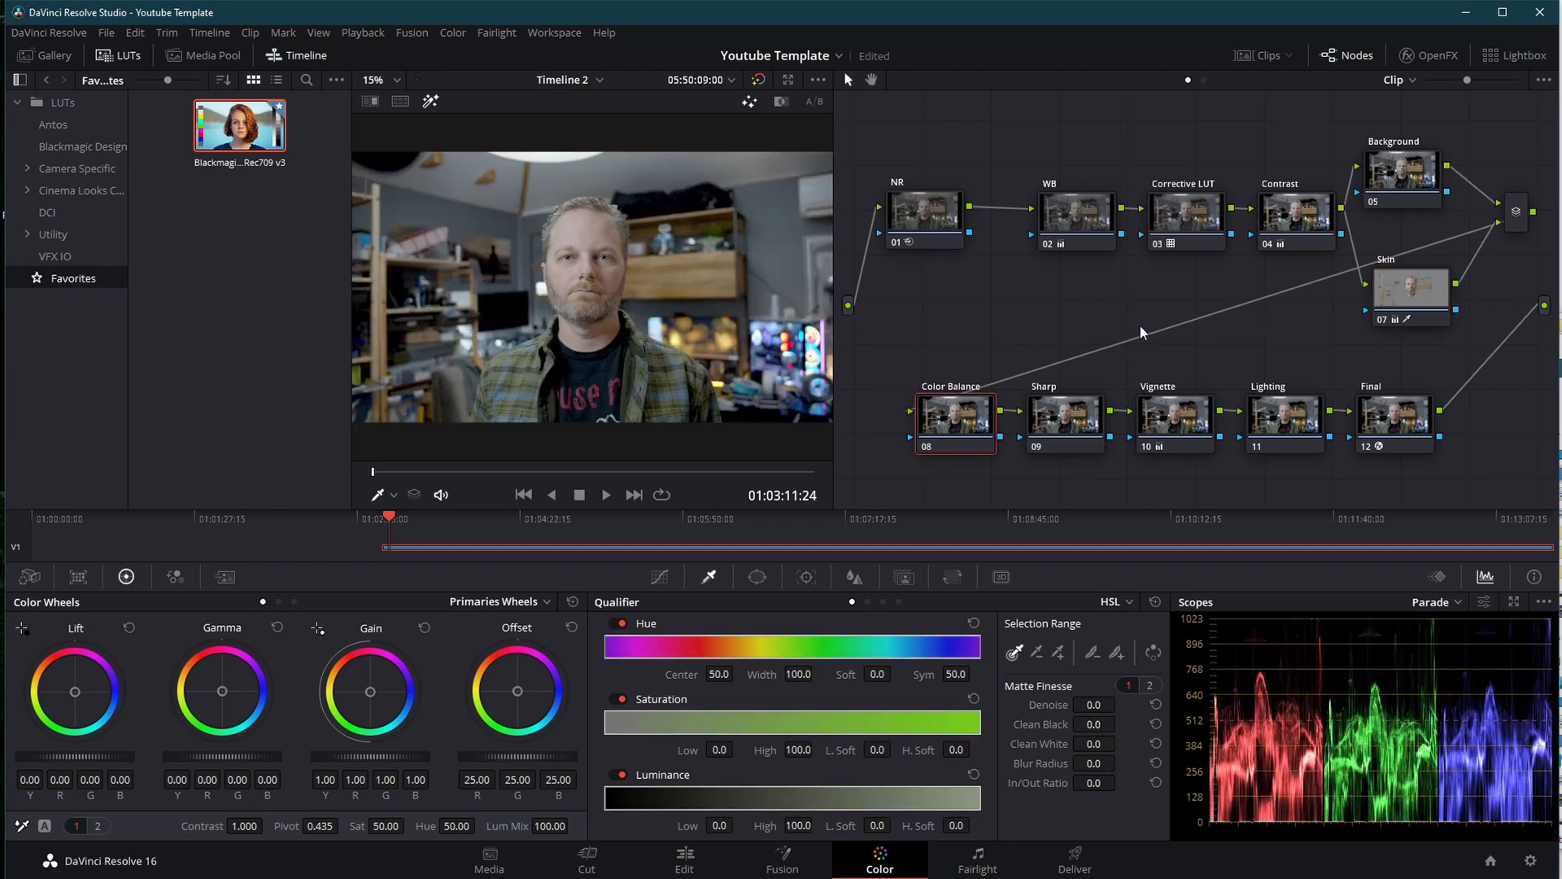
pyautogui.click(1075, 210)
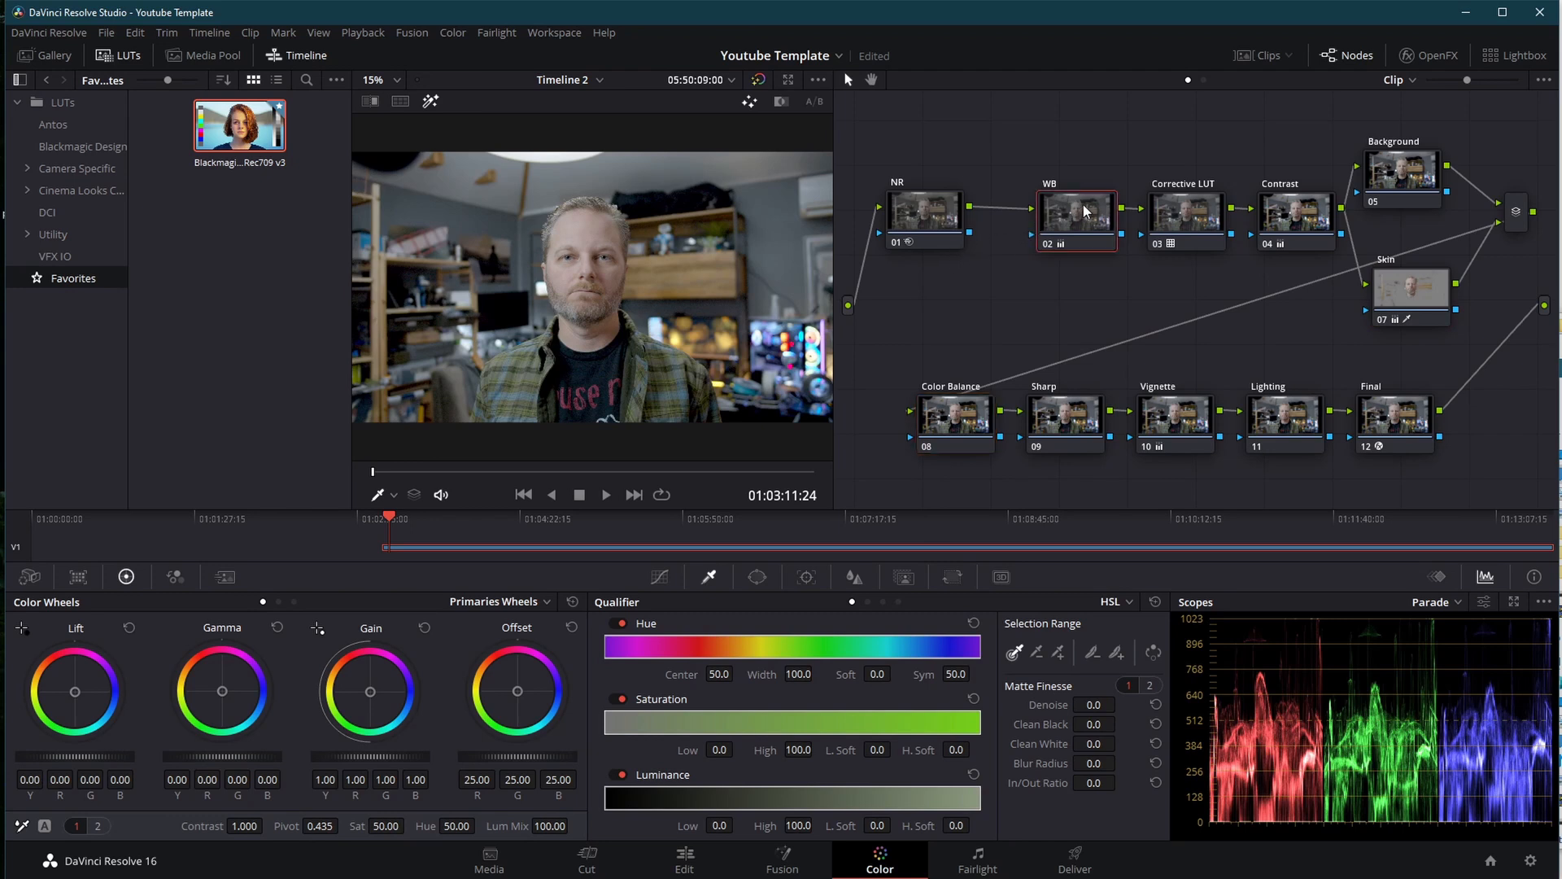
pyautogui.click(1076, 212)
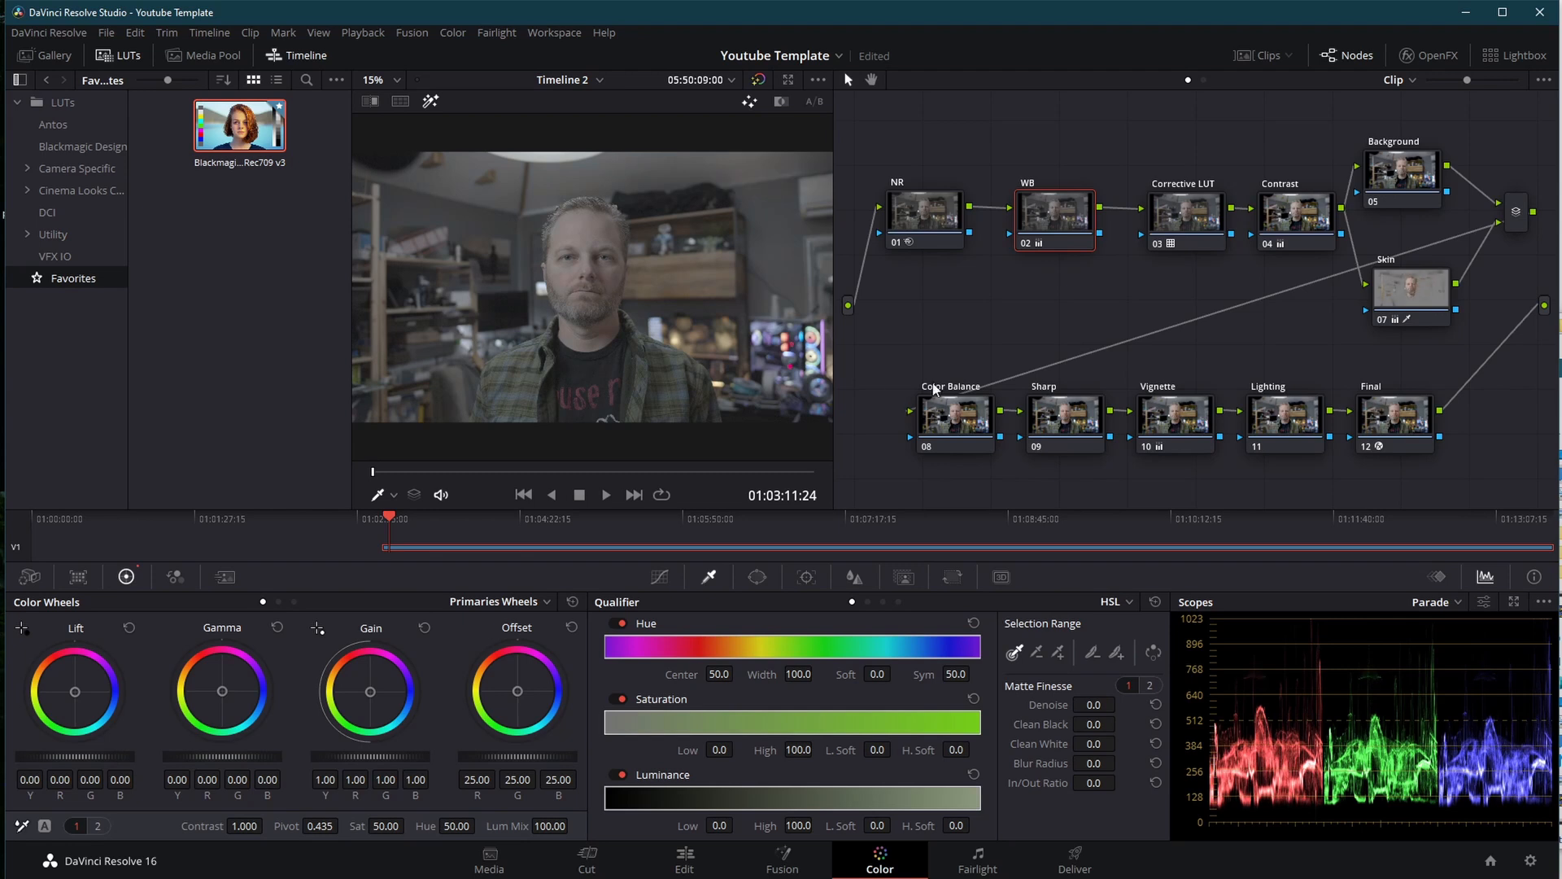
pyautogui.click(1393, 417)
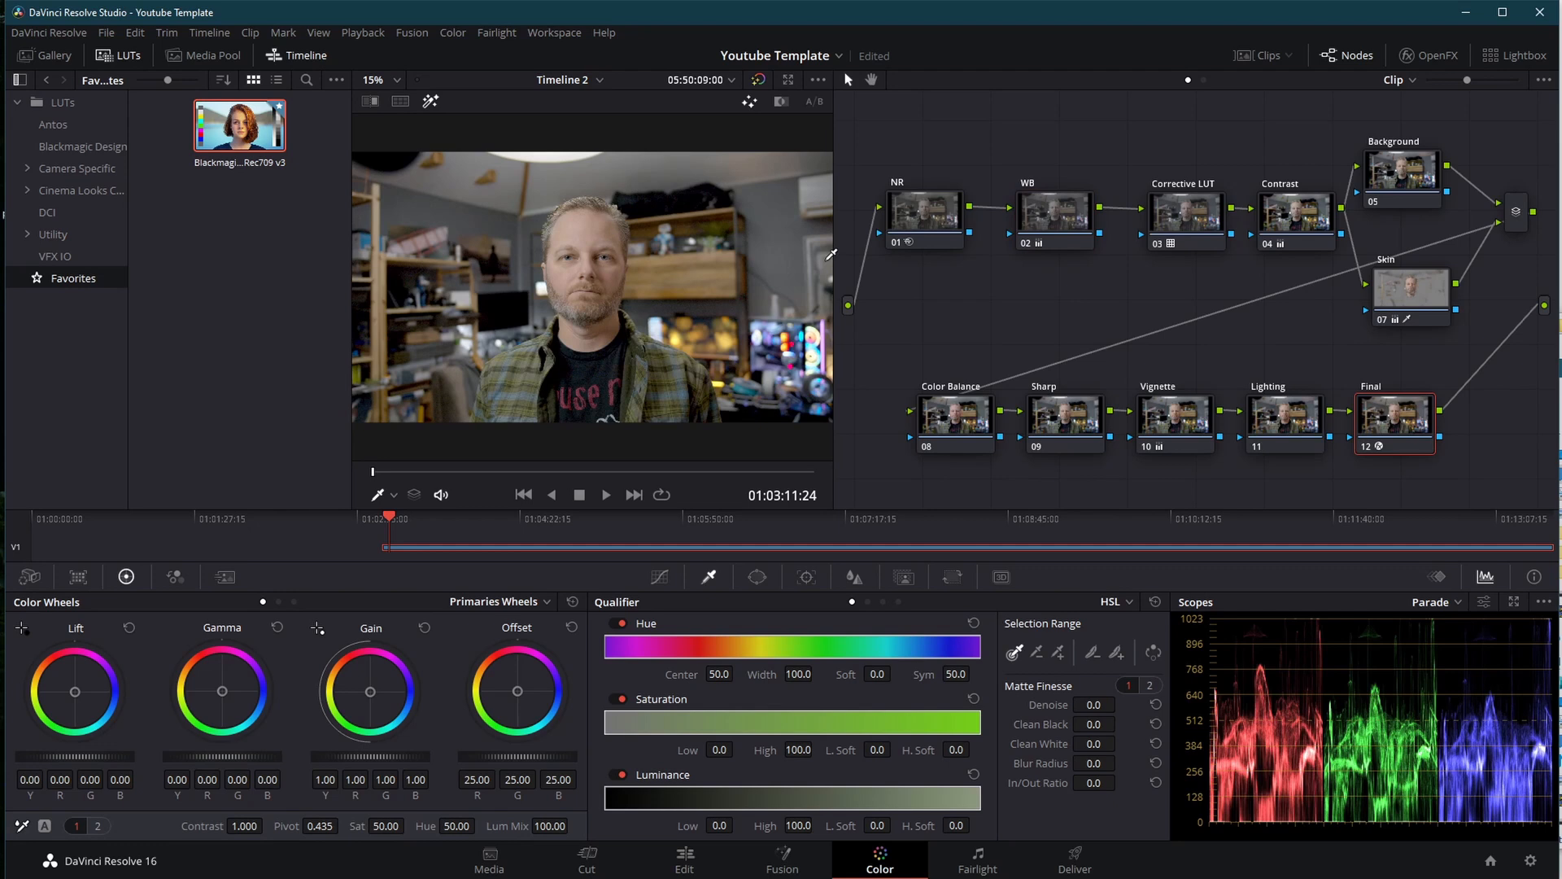
pyautogui.moveTo(1229, 372)
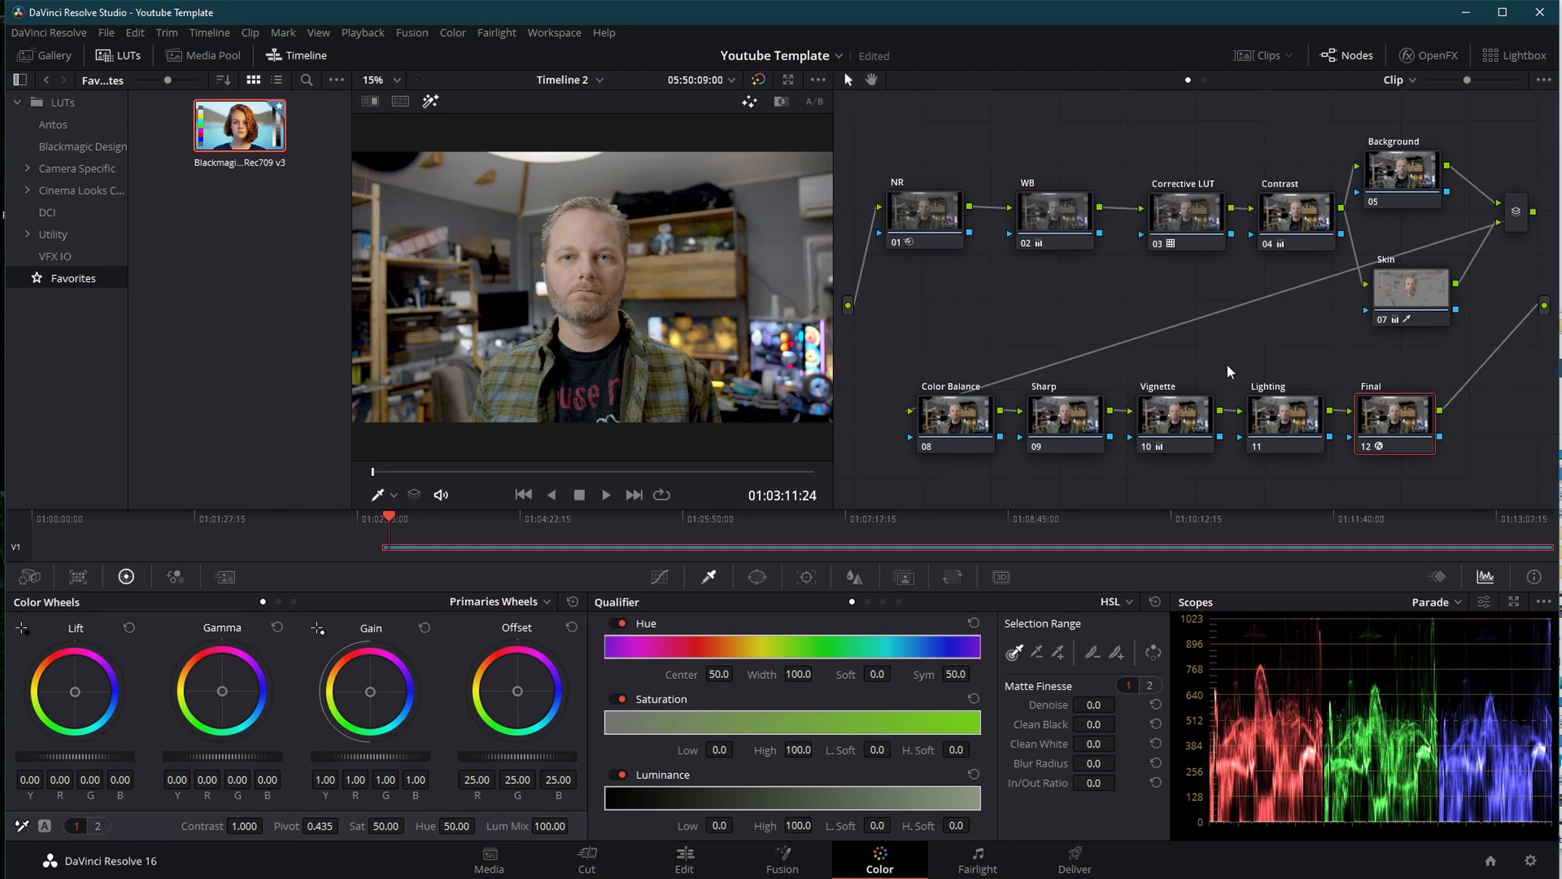
pyautogui.moveTo(239, 128)
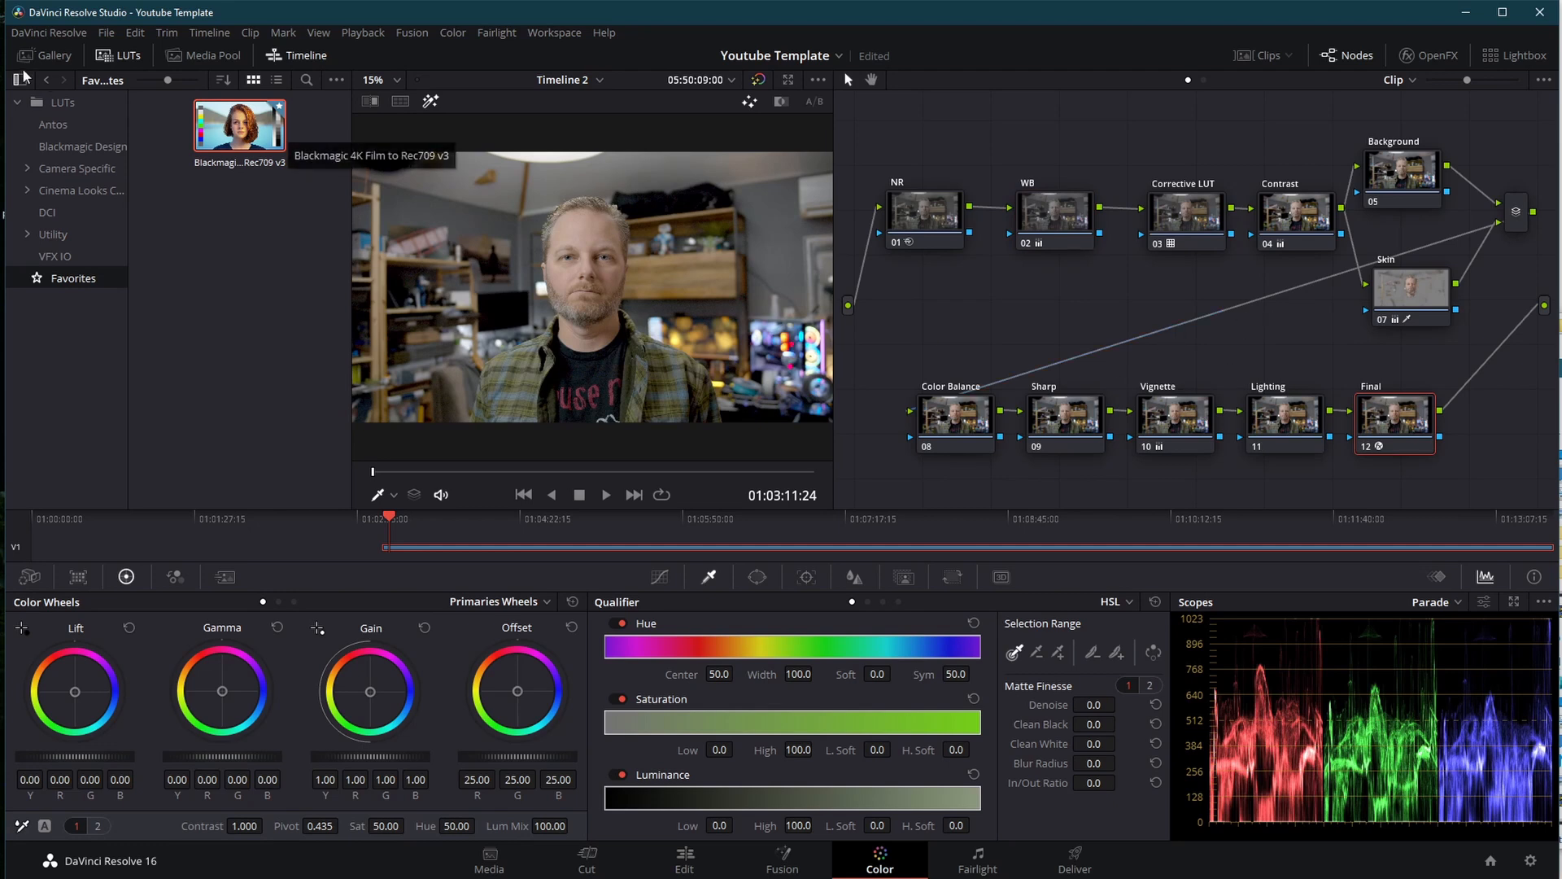
# Grab a still of the current grade from the viewer and select still 1.1.1.
pyautogui.click(44, 55)
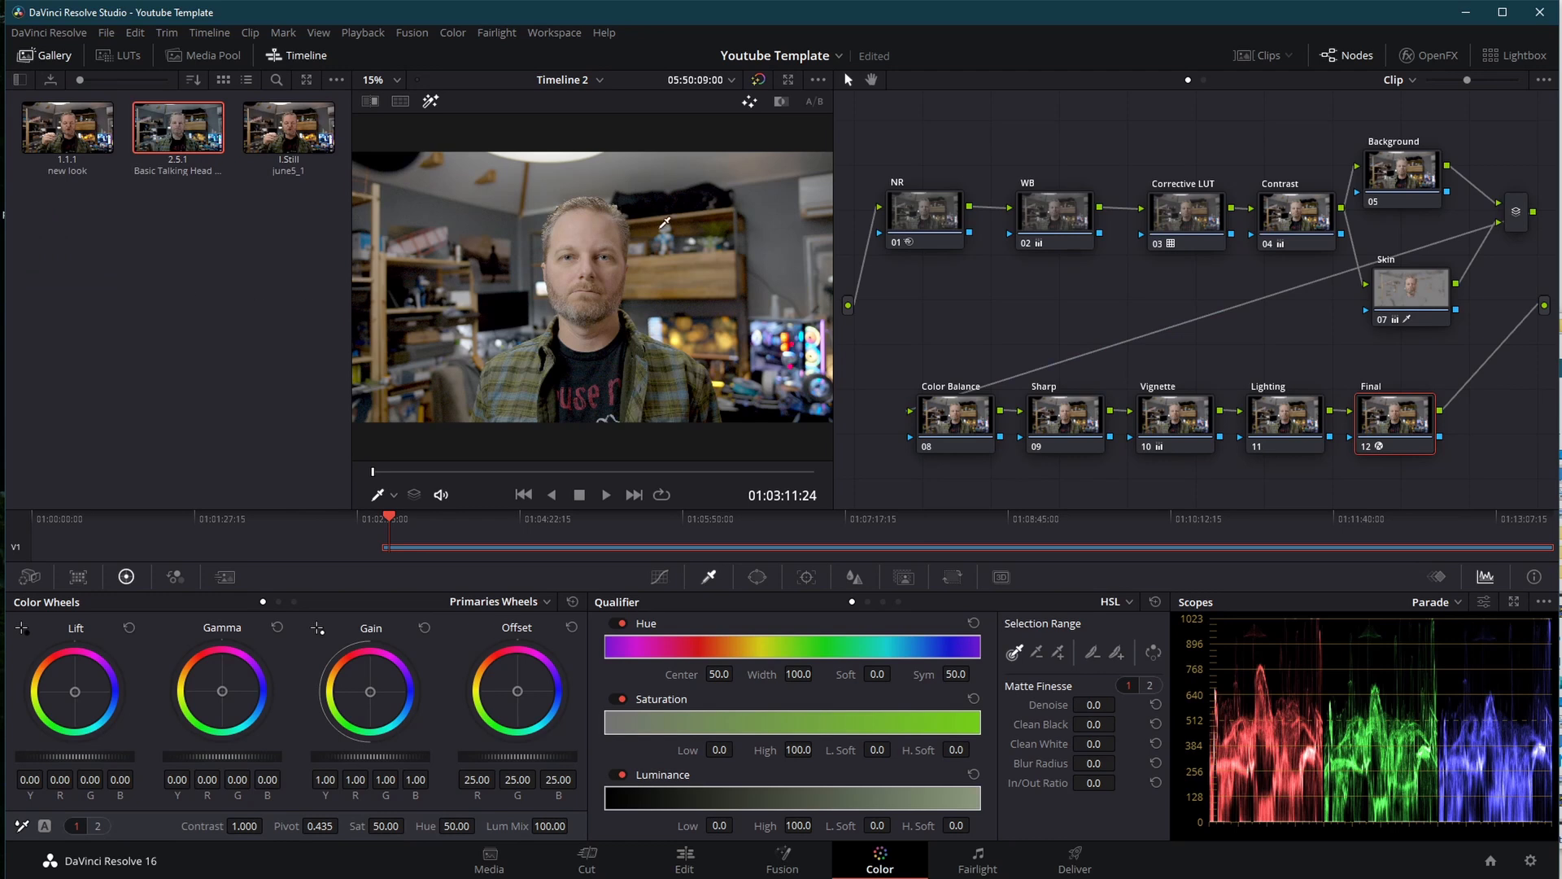
pyautogui.rightClick(635, 301)
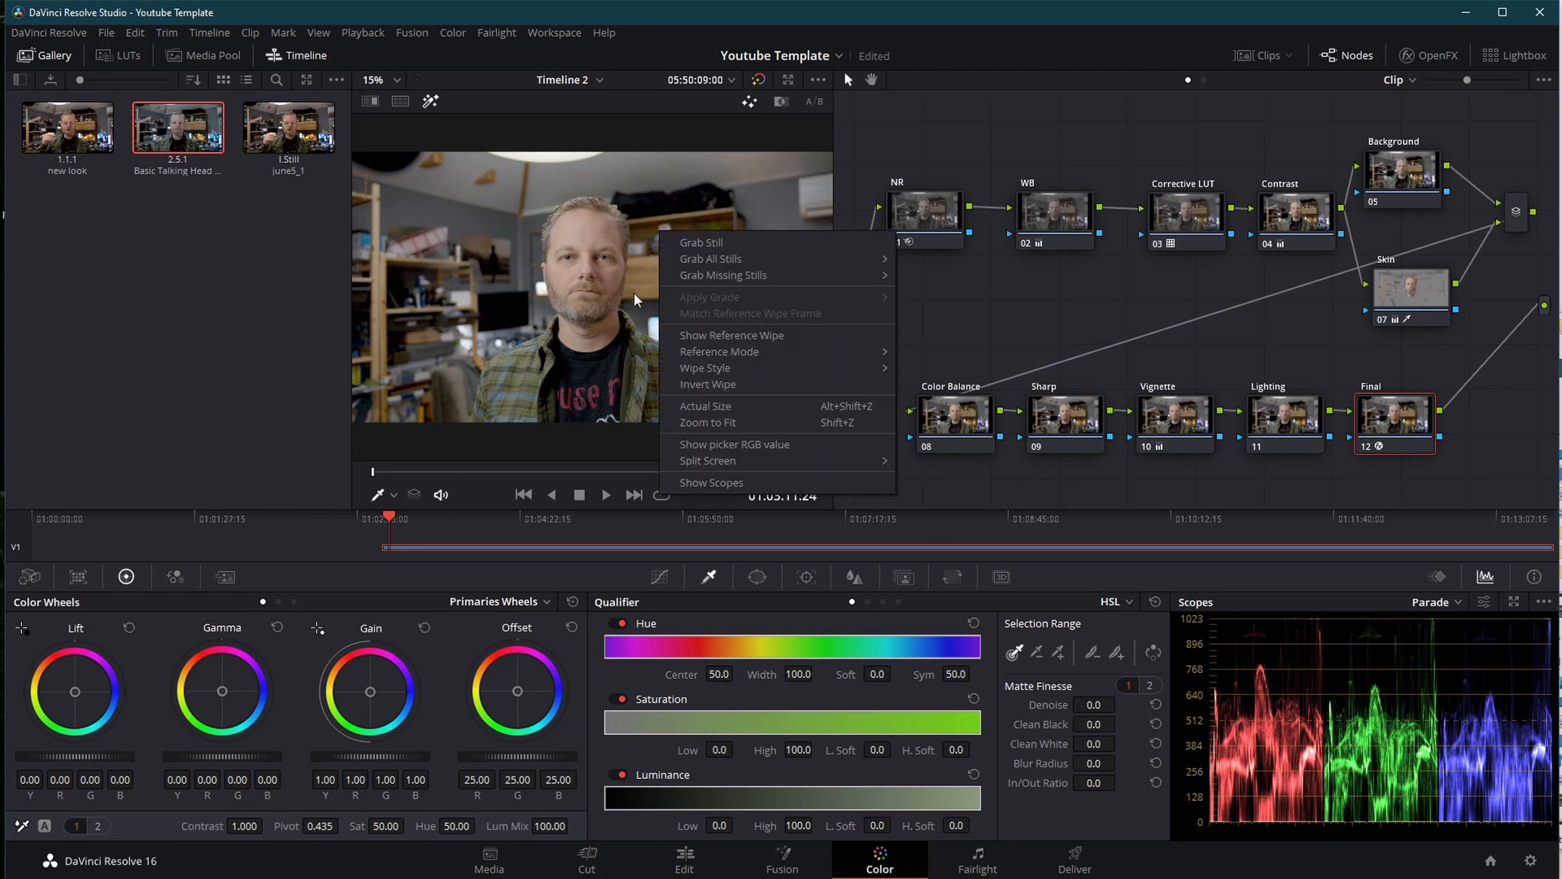
pyautogui.click(701, 249)
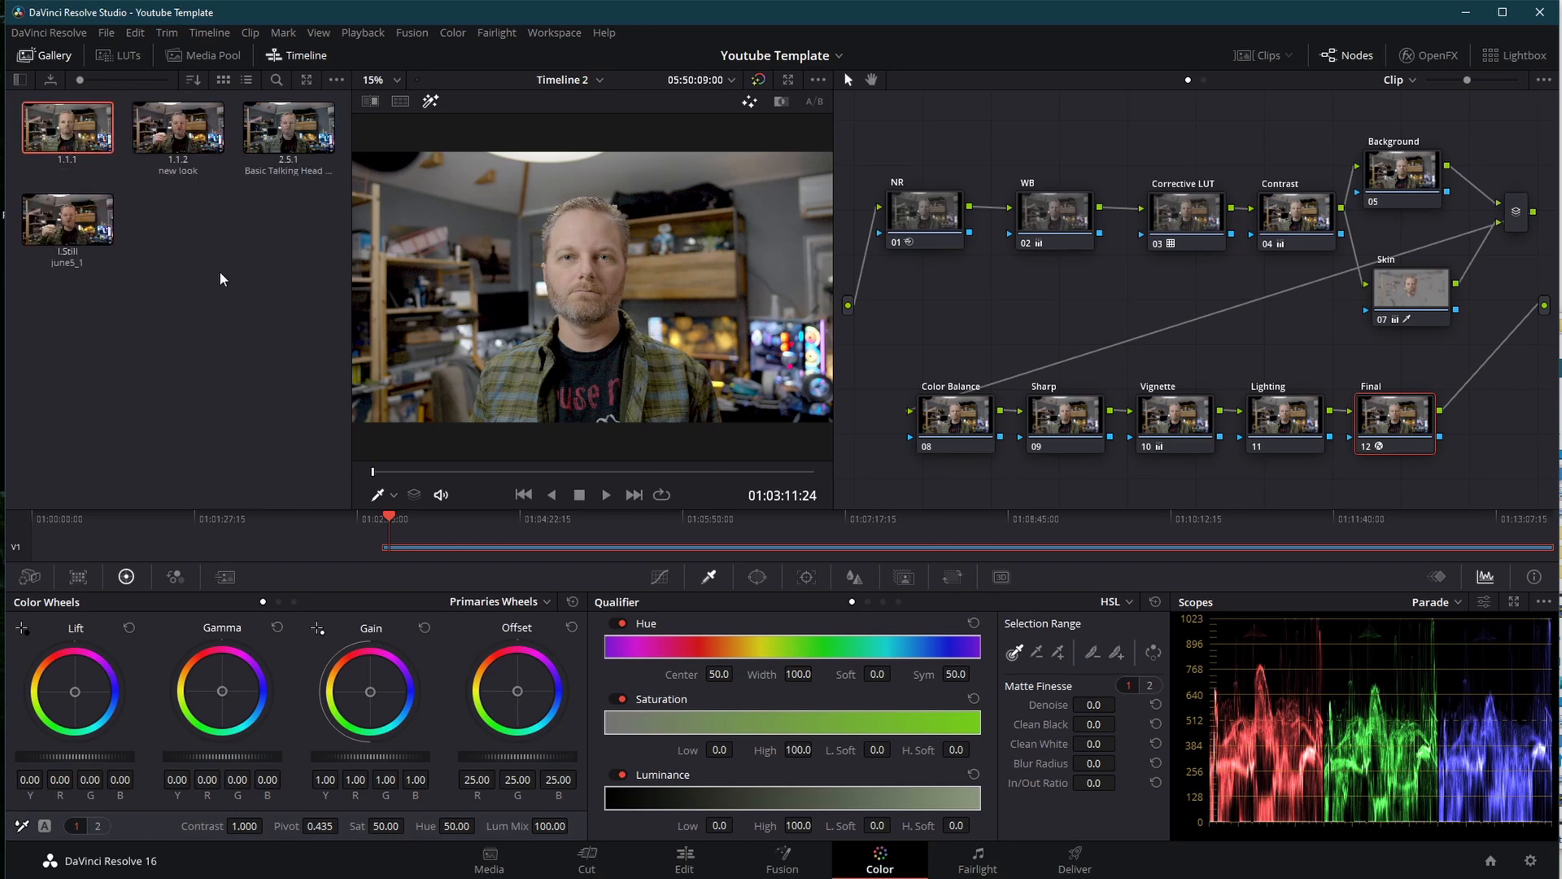
pyautogui.click(66, 127)
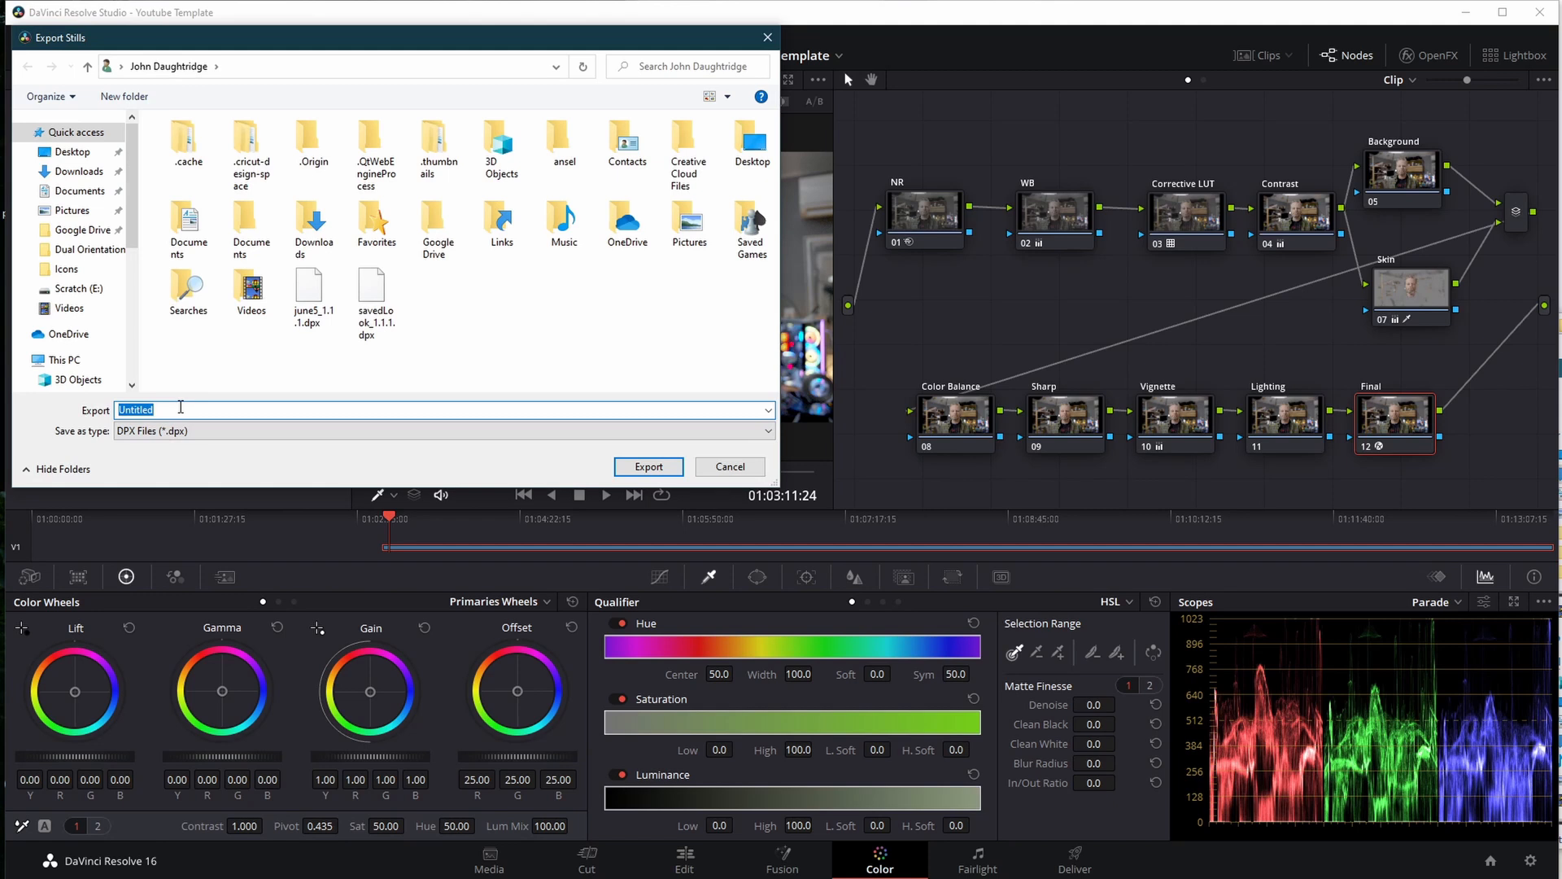
# Export the still as a DPX file named 'savedstill'.
pyautogui.write('saveds')
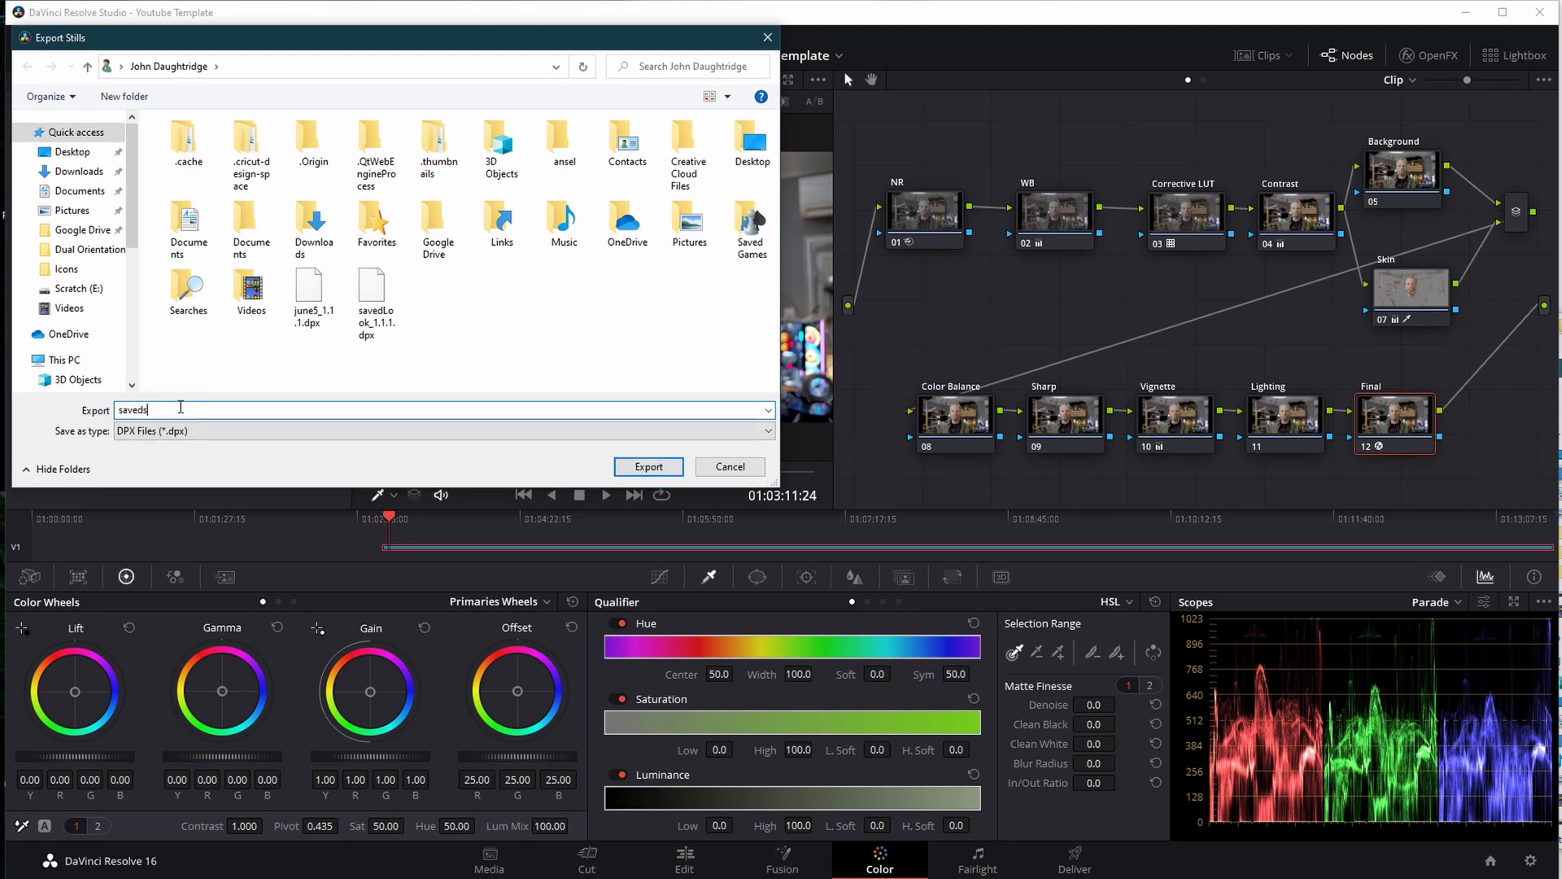
pyautogui.write('till')
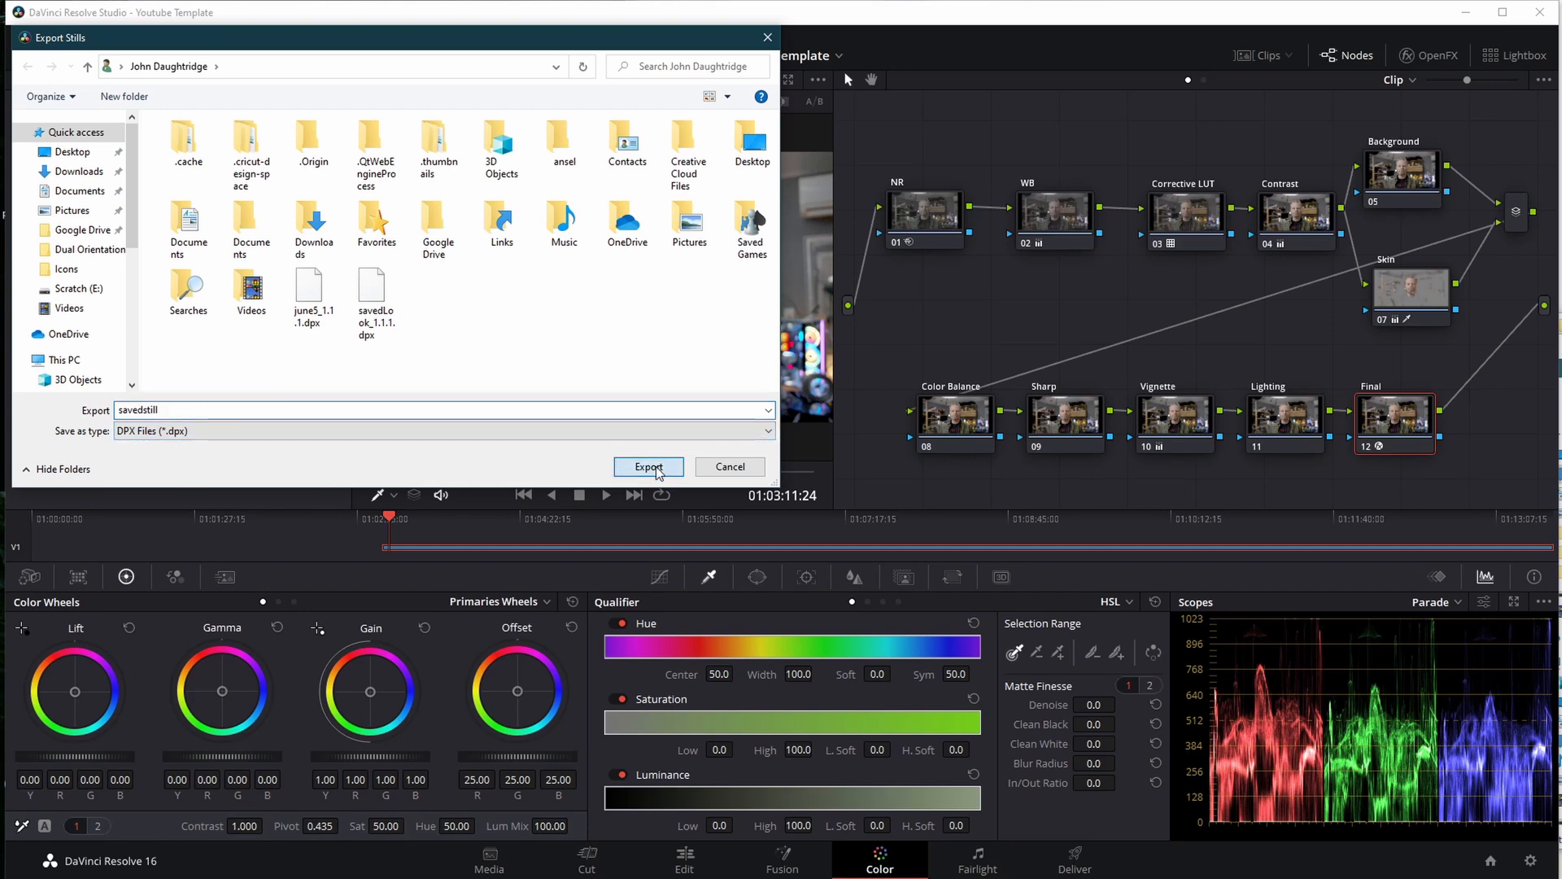
pyautogui.click(649, 466)
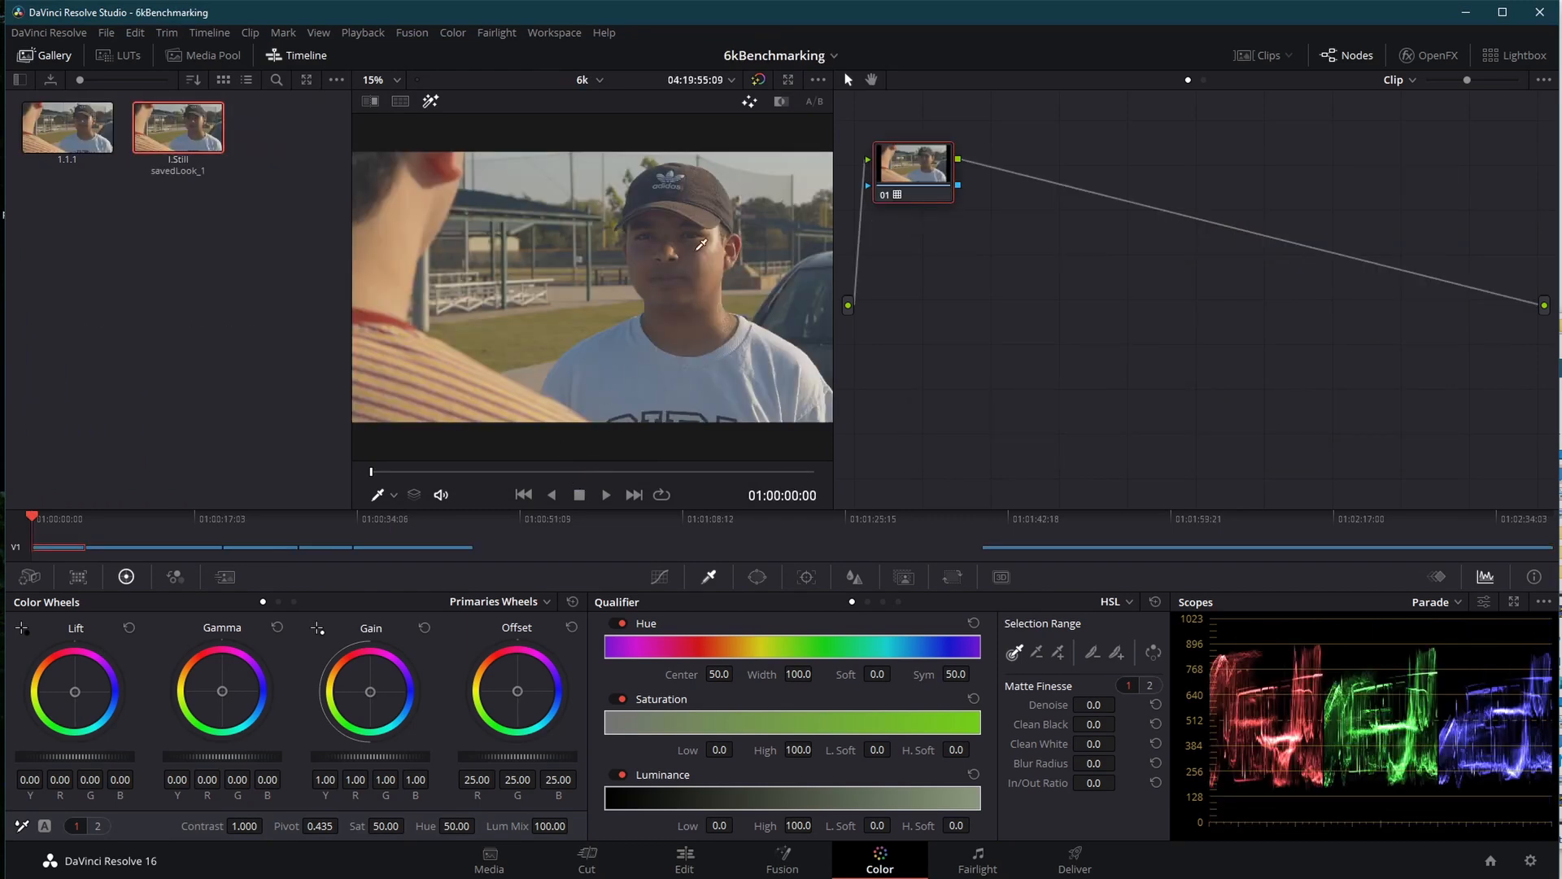
pyautogui.moveTo(572, 370)
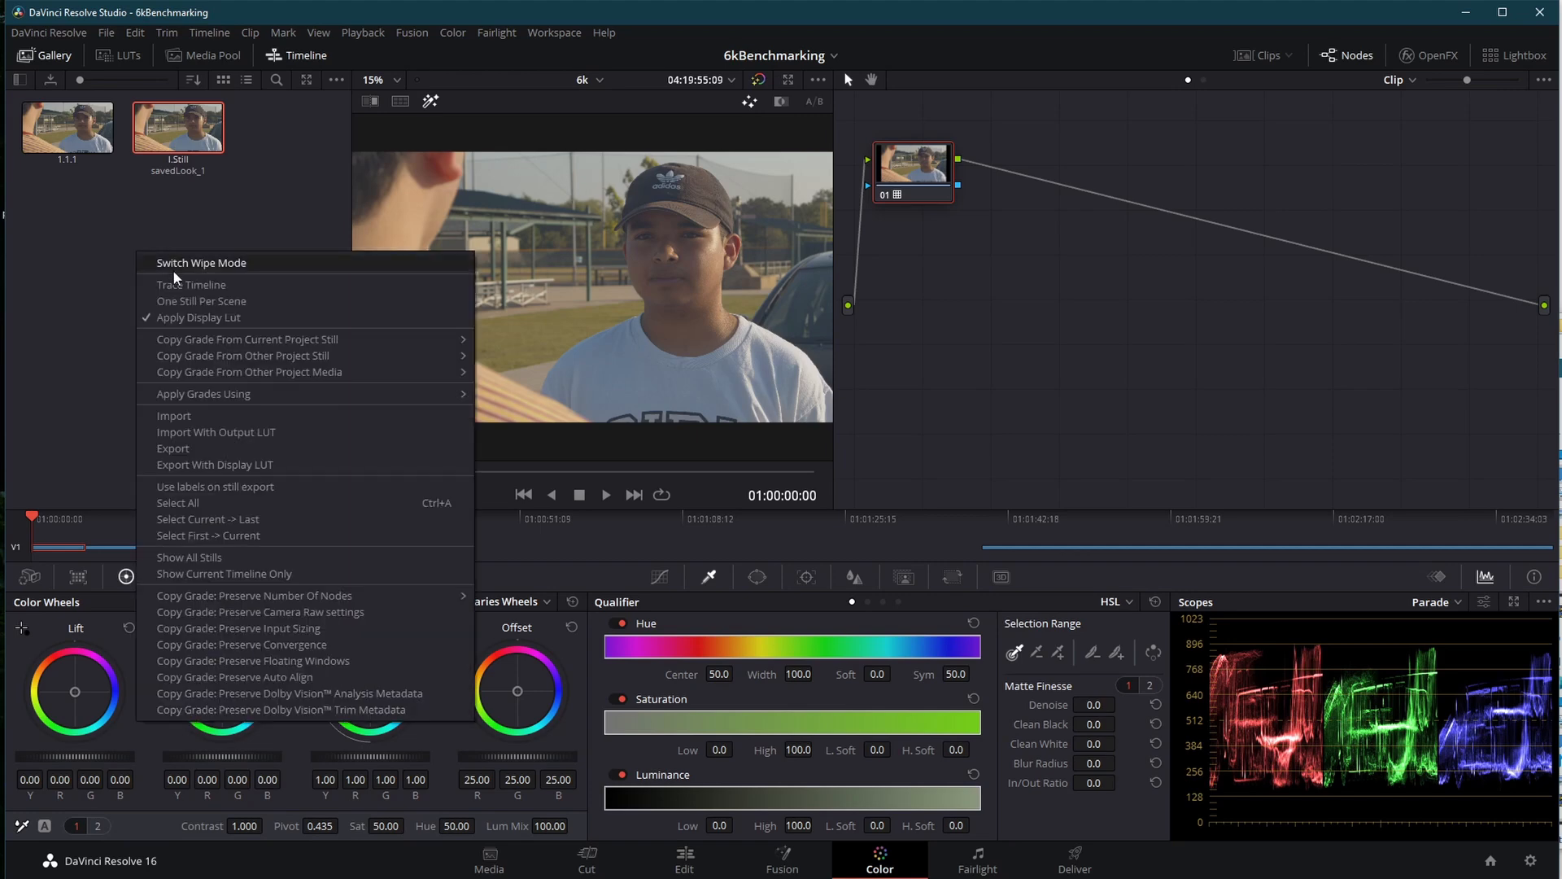
# Import the savedstill DPX into the gallery and open the savedstill_1 still's context menu.
pyautogui.click(173, 418)
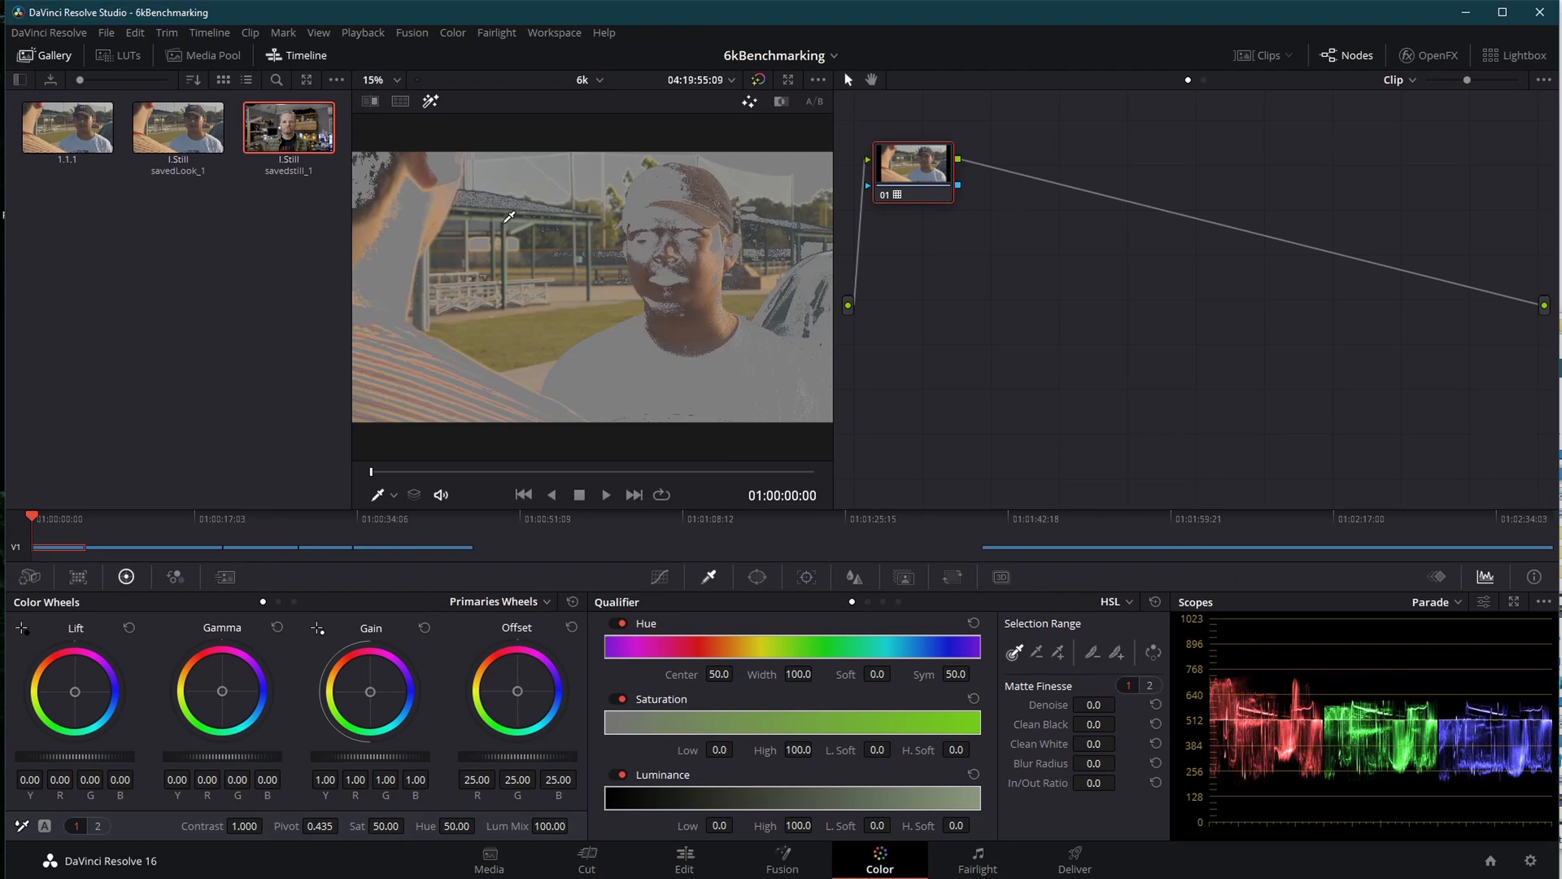
pyautogui.rightClick(288, 126)
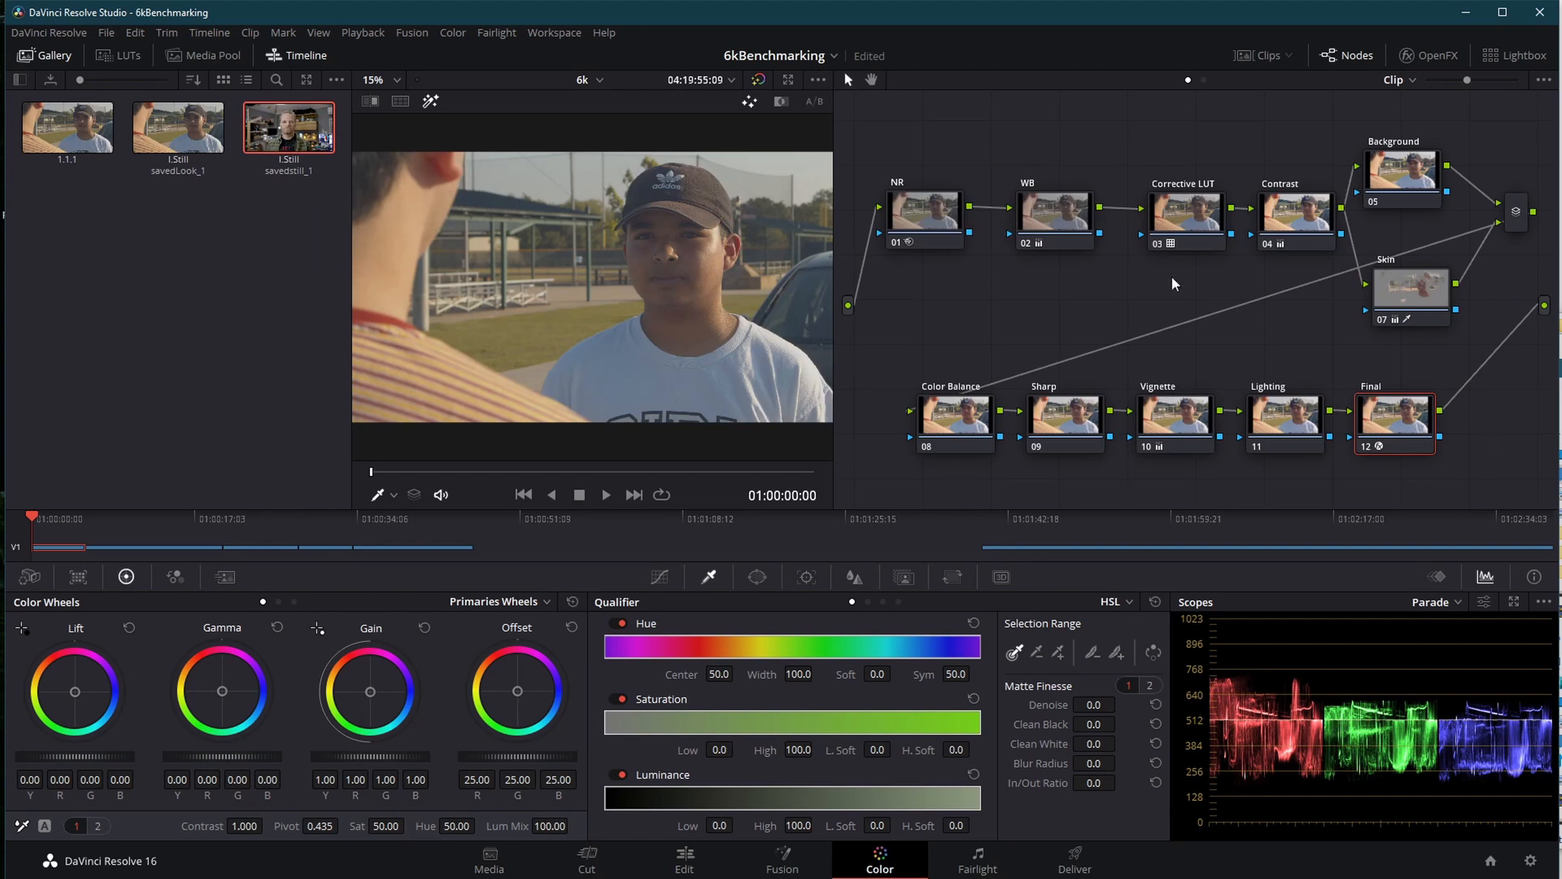
pyautogui.moveTo(982, 219)
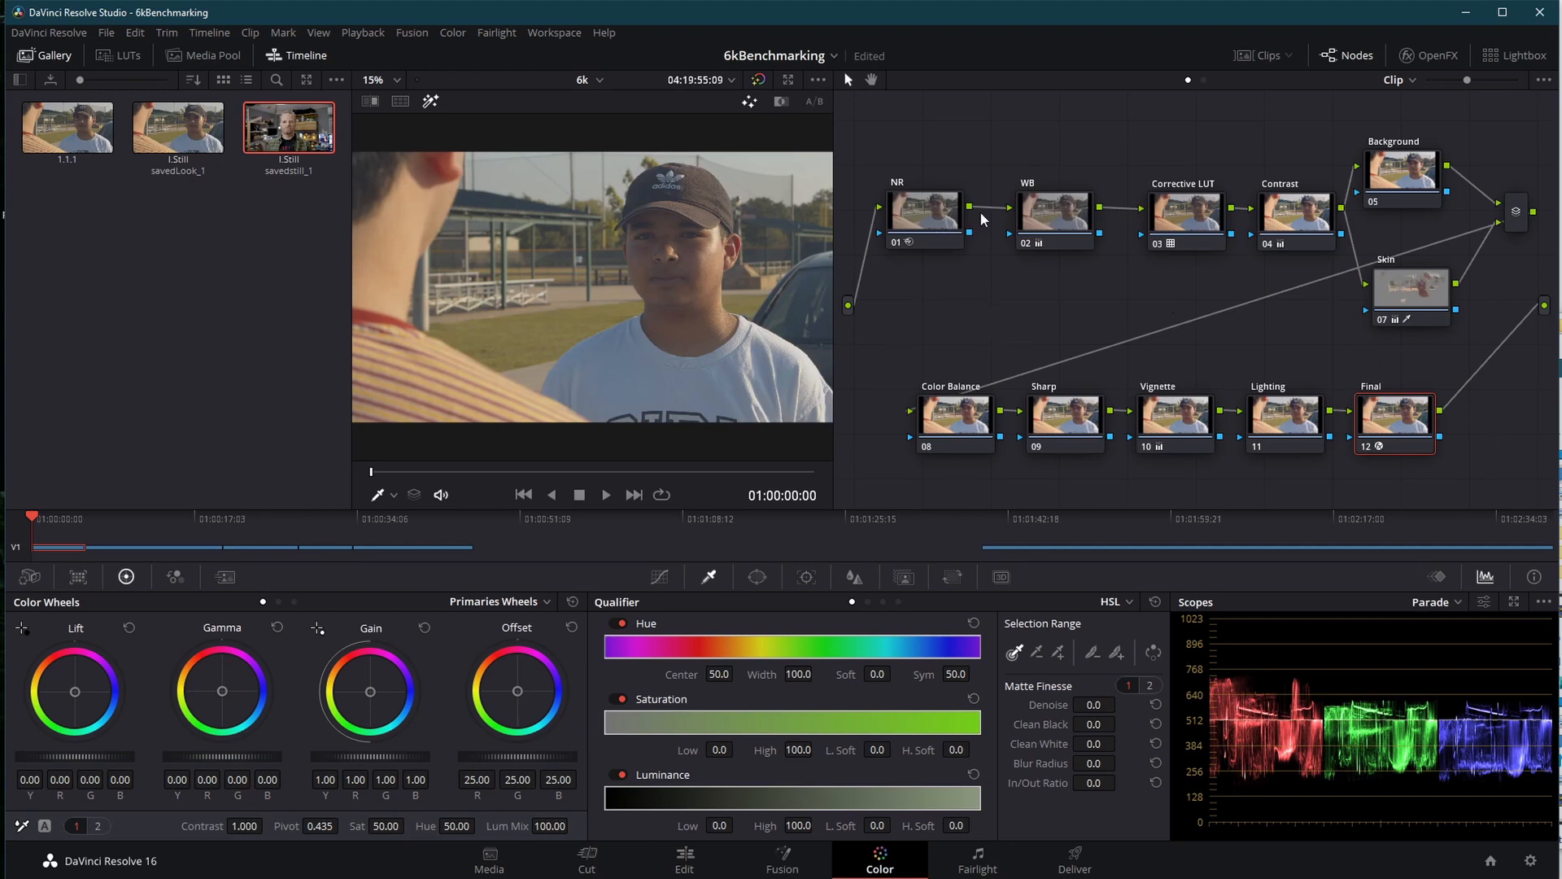
pyautogui.moveTo(1048, 332)
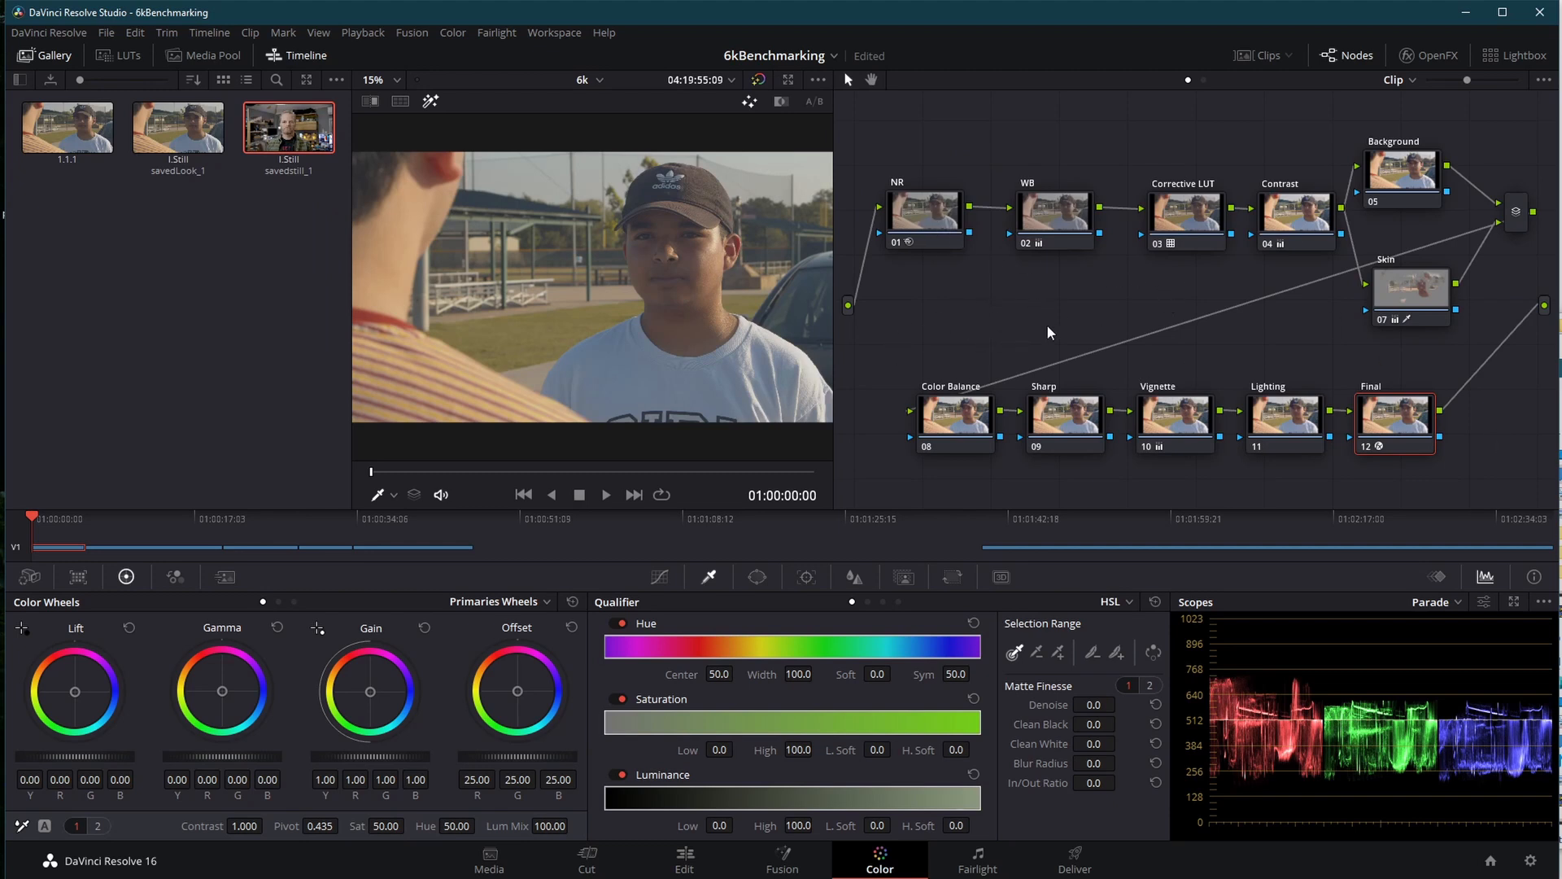